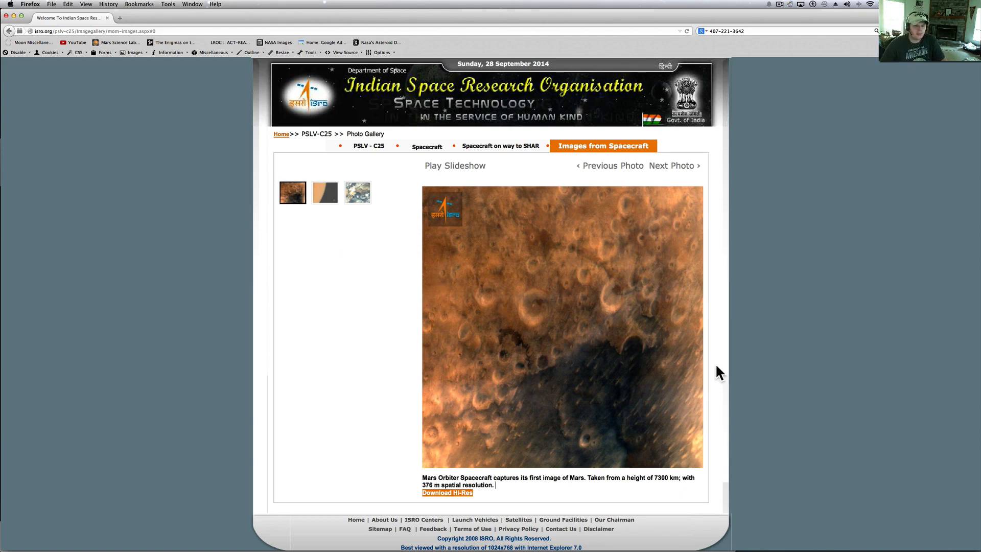
{"action": "mouse_move", "coordinate": [356, 340]}
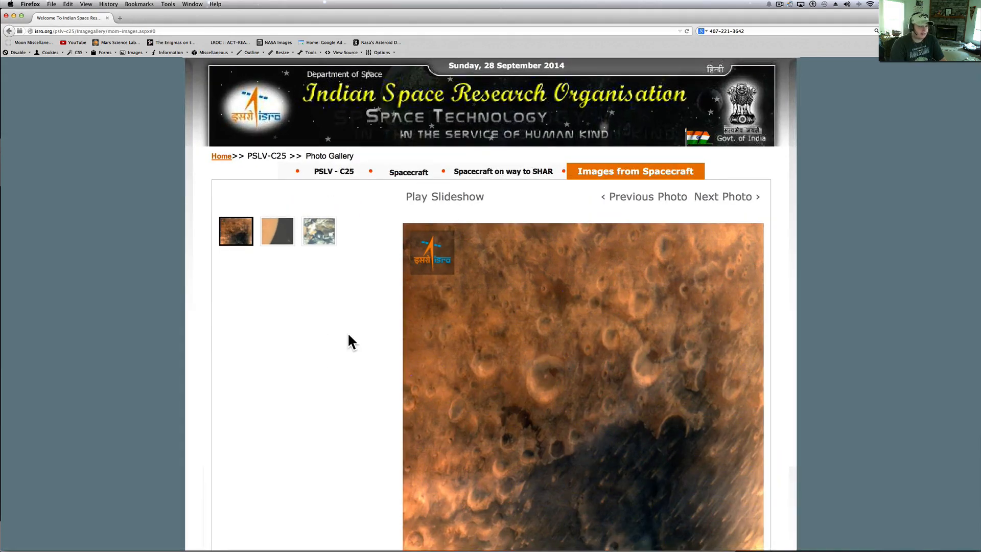
- Scroll the ISRO gallery to the first Mars image's caption and Download Hi-Res link
{"action": "scroll", "scroll_direction": "down", "scroll_amount": 3}
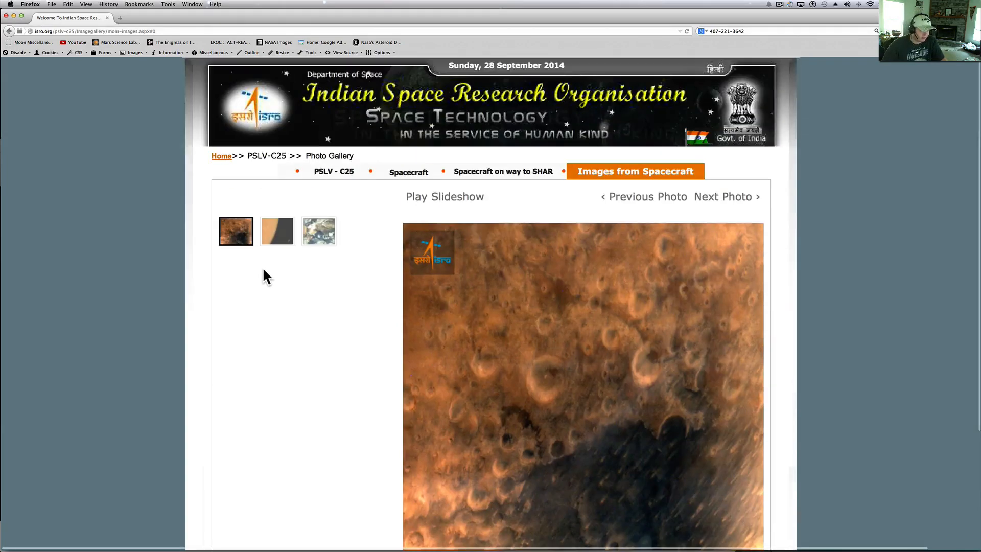
{"action": "mouse_move", "coordinate": [397, 315]}
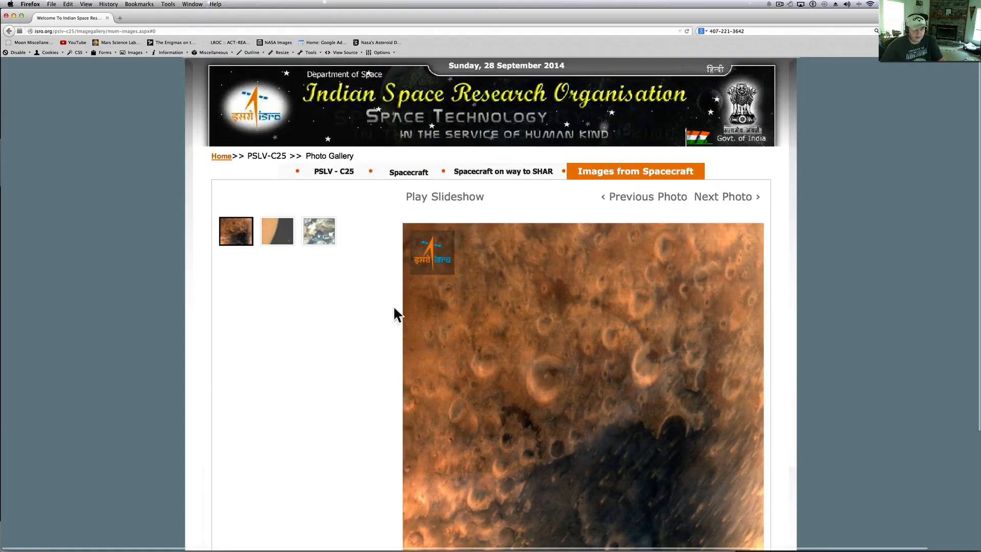
{"action": "scroll", "scroll_direction": "down", "scroll_amount": 3}
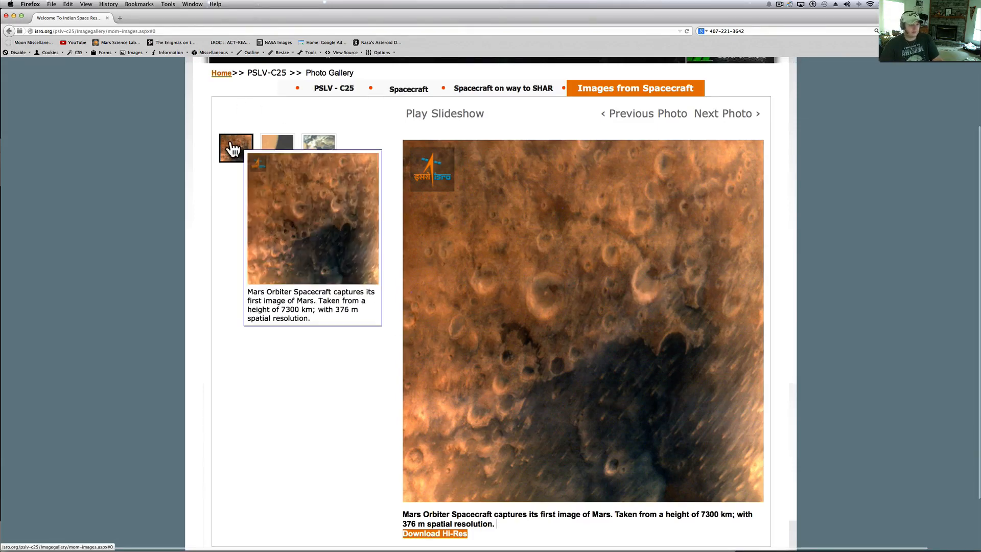
{"action": "mouse_move", "coordinate": [313, 241]}
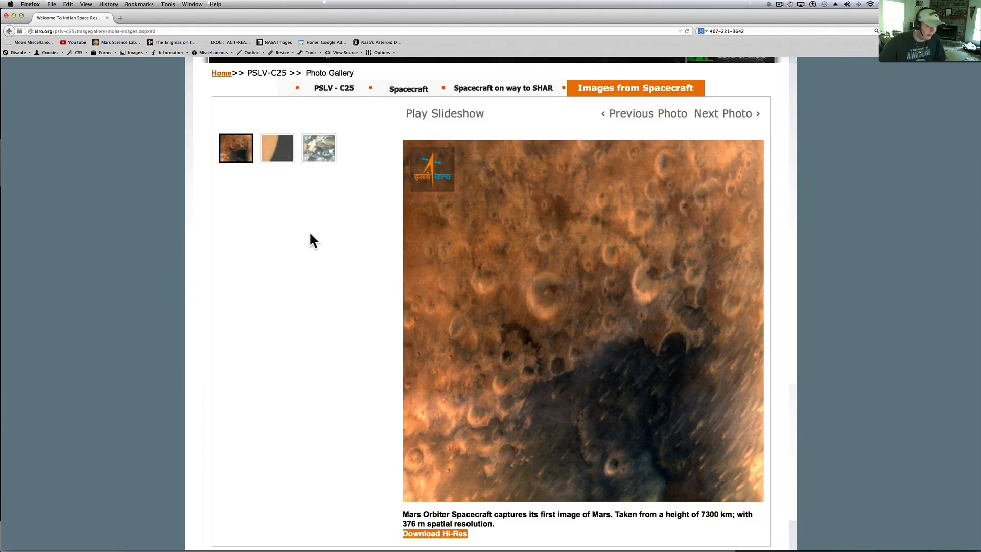
- Show the second gallery image, the Mars limb view from 8449 km
{"action": "left_click", "coordinate": [276, 147]}
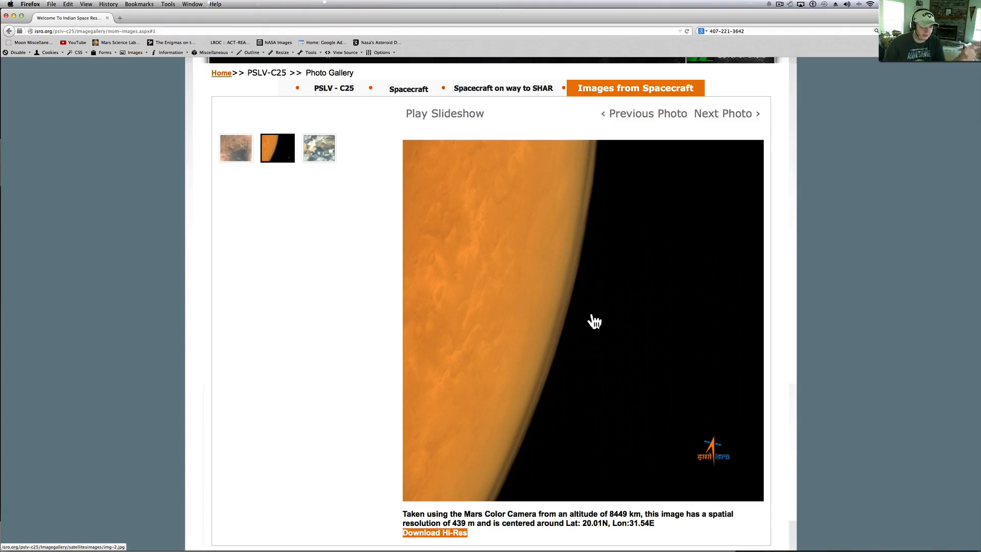
{"action": "mouse_move", "coordinate": [598, 215]}
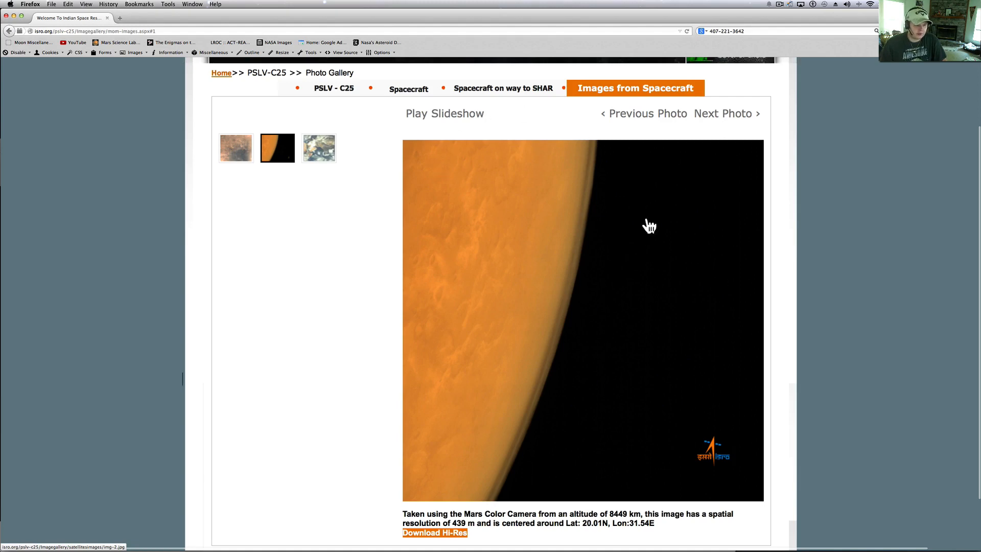
{"action": "mouse_move", "coordinate": [584, 228]}
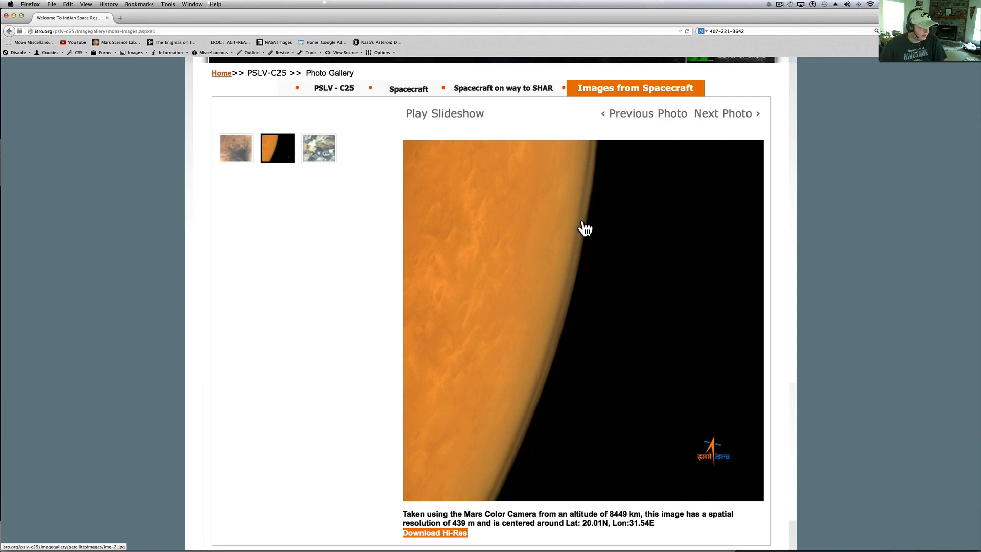
{"action": "mouse_move", "coordinate": [220, 243]}
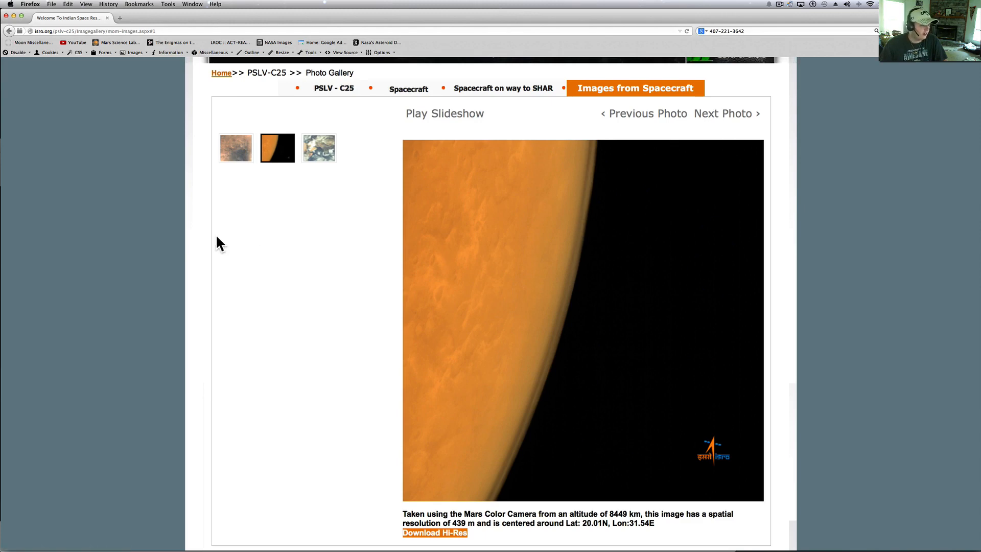
{"action": "mouse_move", "coordinate": [533, 352]}
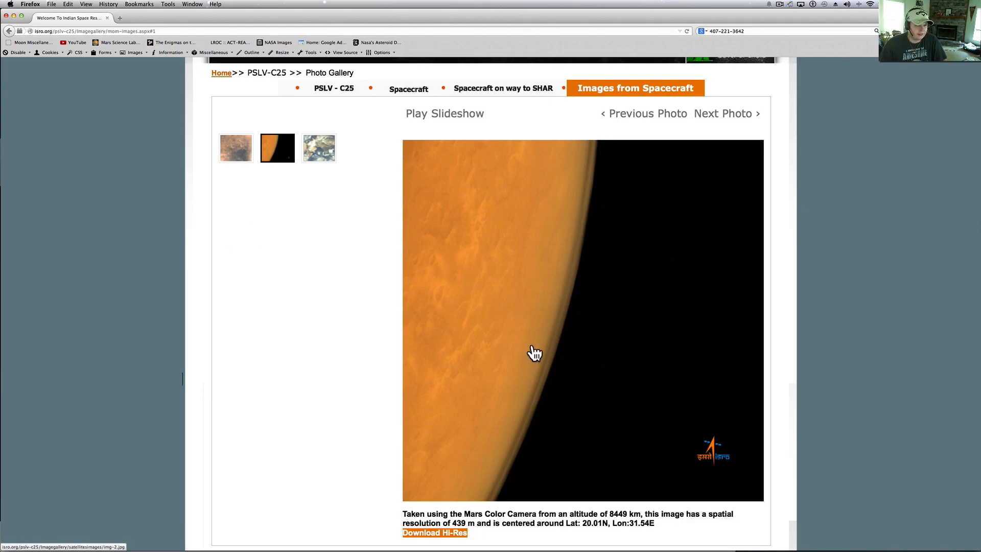
{"action": "mouse_move", "coordinate": [572, 348]}
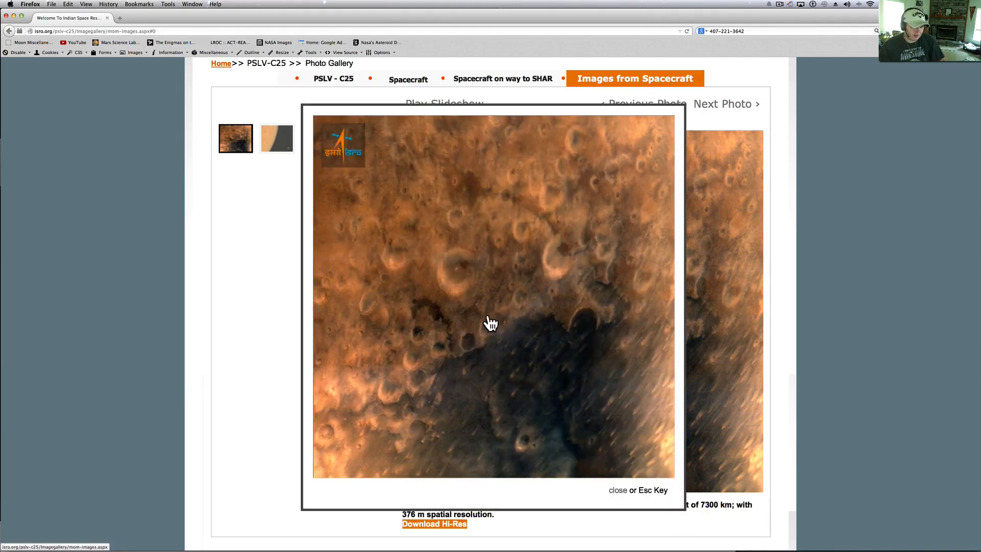
- Close the lightbox to return to the first crater image in the gallery
{"action": "left_click", "coordinate": [619, 490]}
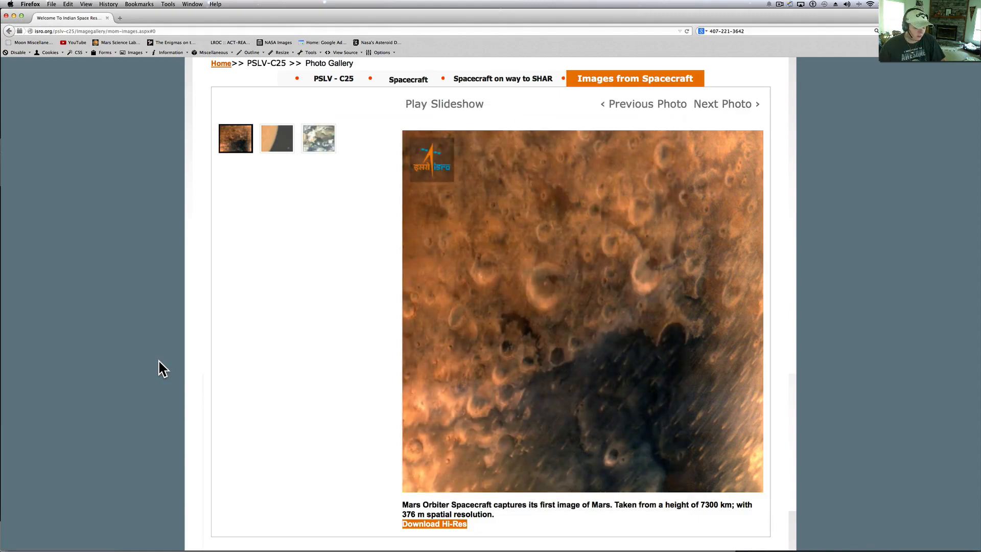
{"action": "mouse_move", "coordinate": [167, 386]}
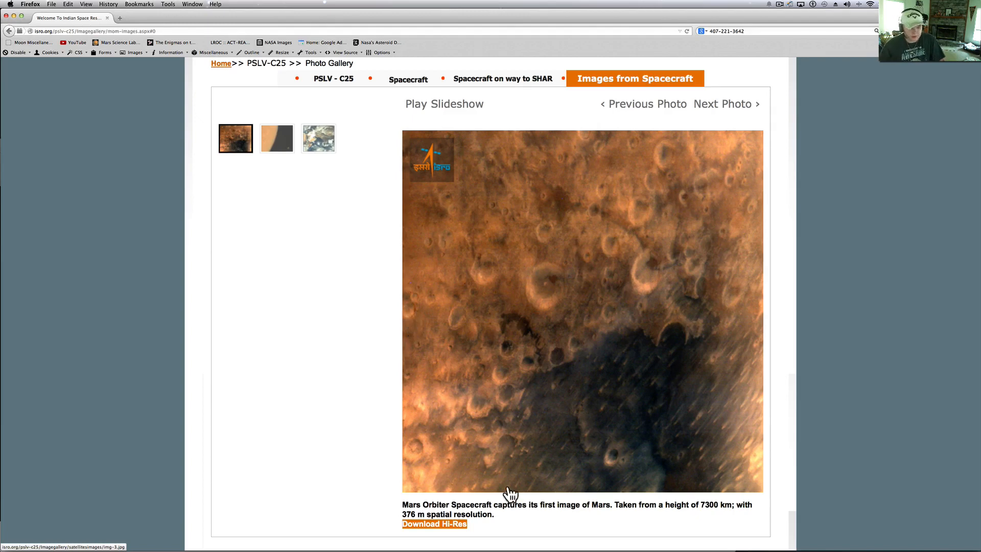
{"action": "mouse_move", "coordinate": [607, 526]}
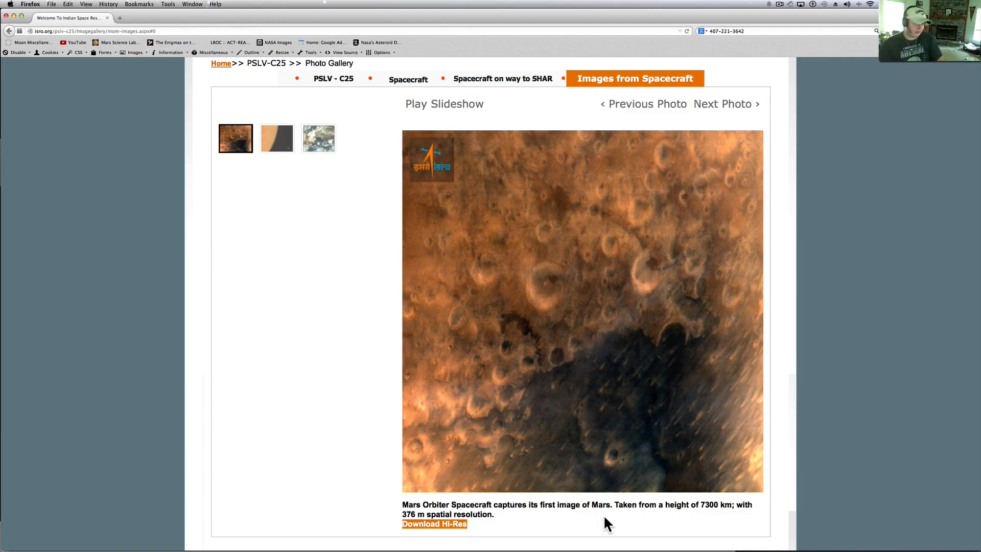
{"action": "mouse_move", "coordinate": [581, 499]}
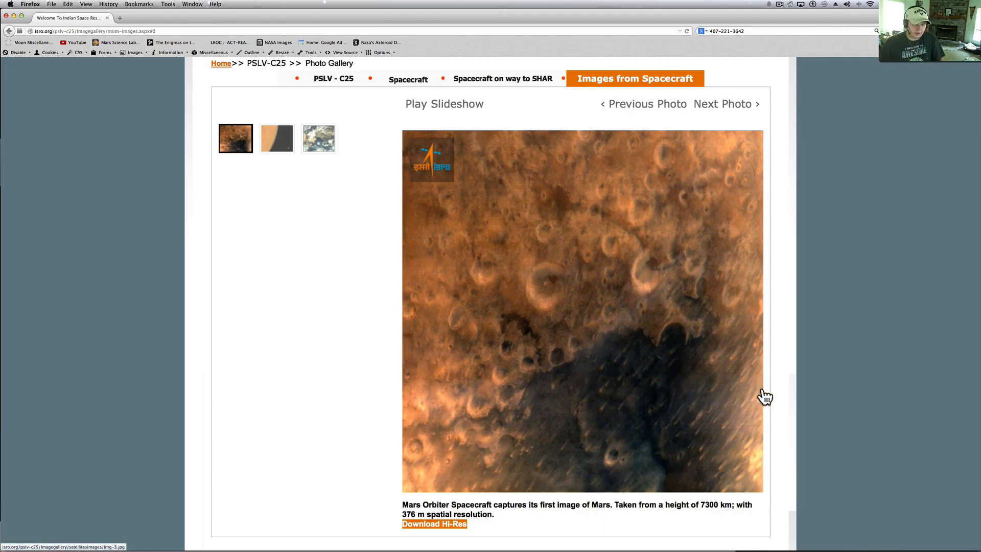
{"action": "mouse_move", "coordinate": [652, 468]}
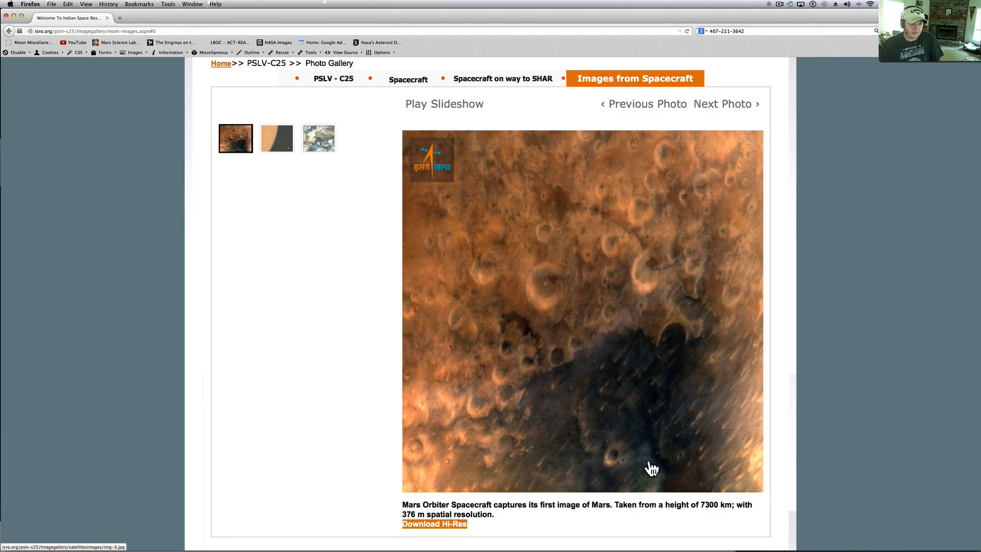
{"action": "mouse_move", "coordinate": [472, 338]}
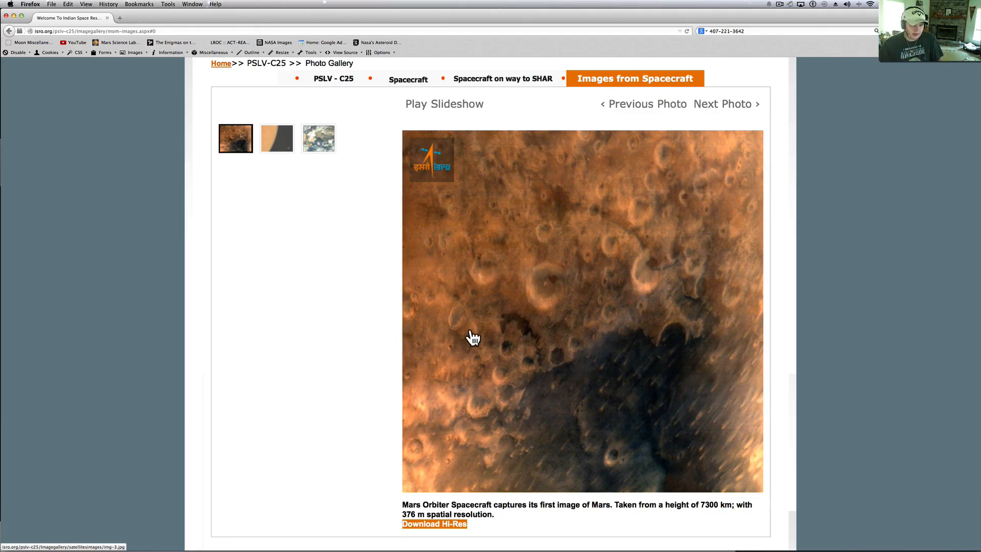
{"action": "mouse_move", "coordinate": [527, 339]}
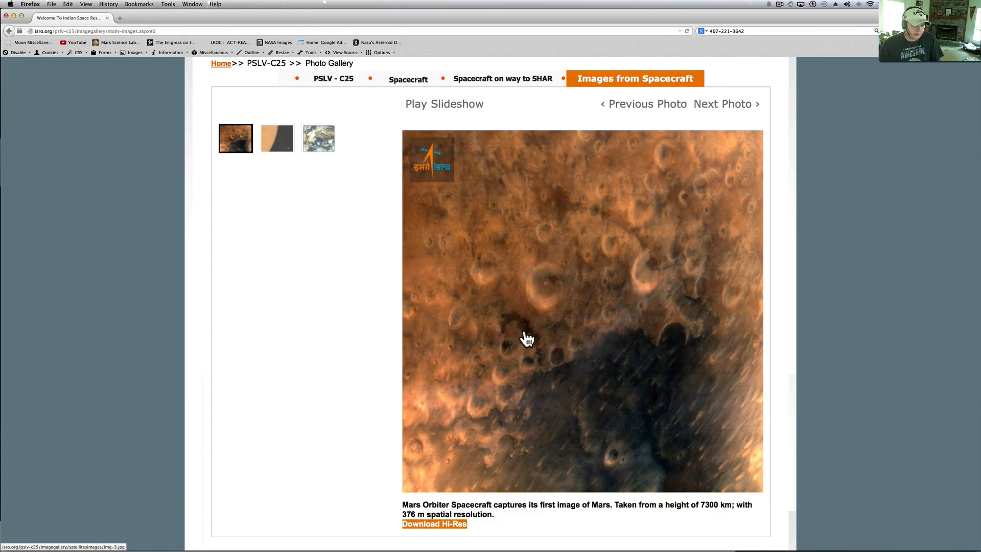
{"action": "mouse_move", "coordinate": [513, 343]}
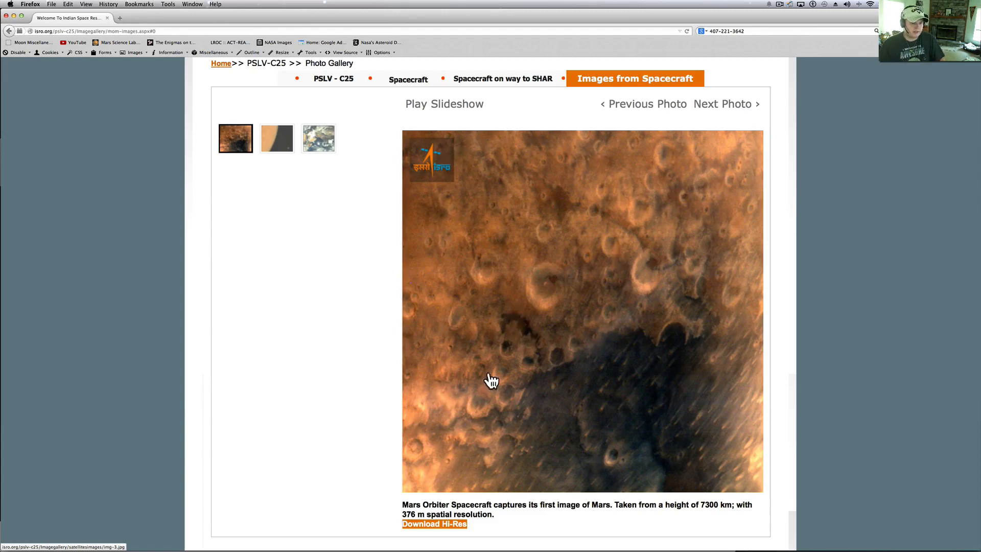
{"action": "mouse_move", "coordinate": [558, 349]}
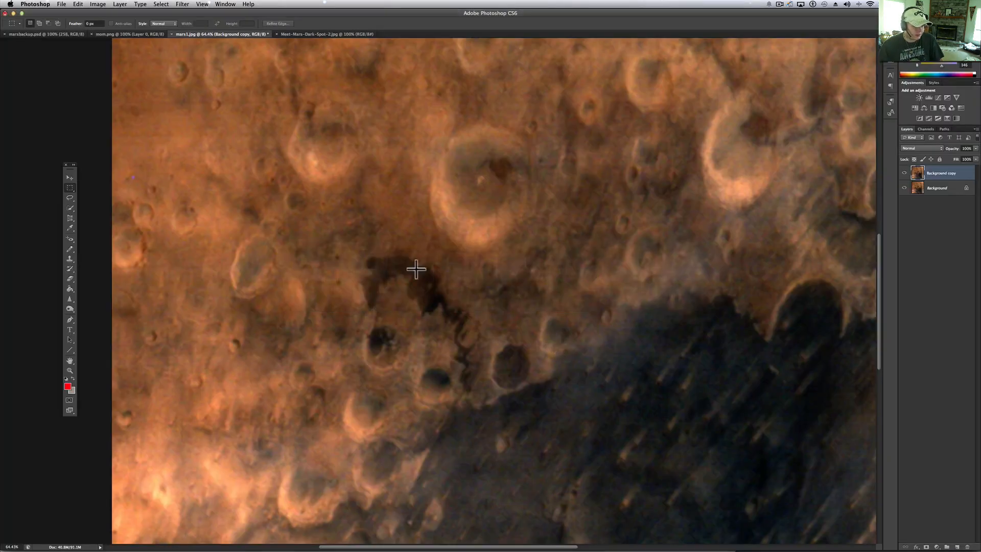
{"action": "mouse_move", "coordinate": [450, 300]}
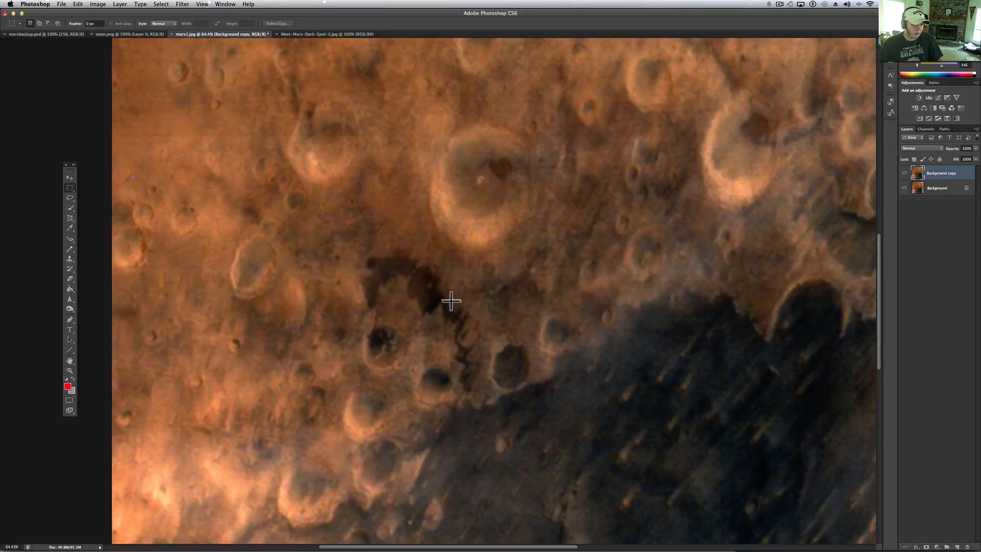
{"action": "mouse_move", "coordinate": [459, 426]}
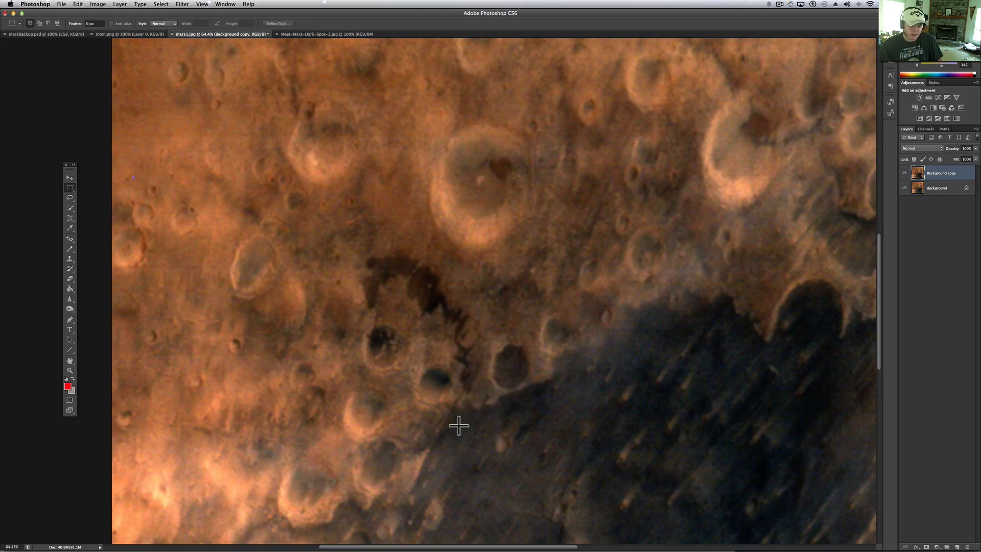
- Scroll around the zoomed mars1.jpg to inspect craters beside the dark region
{"action": "scroll", "scroll_direction": "down", "scroll_amount": 3}
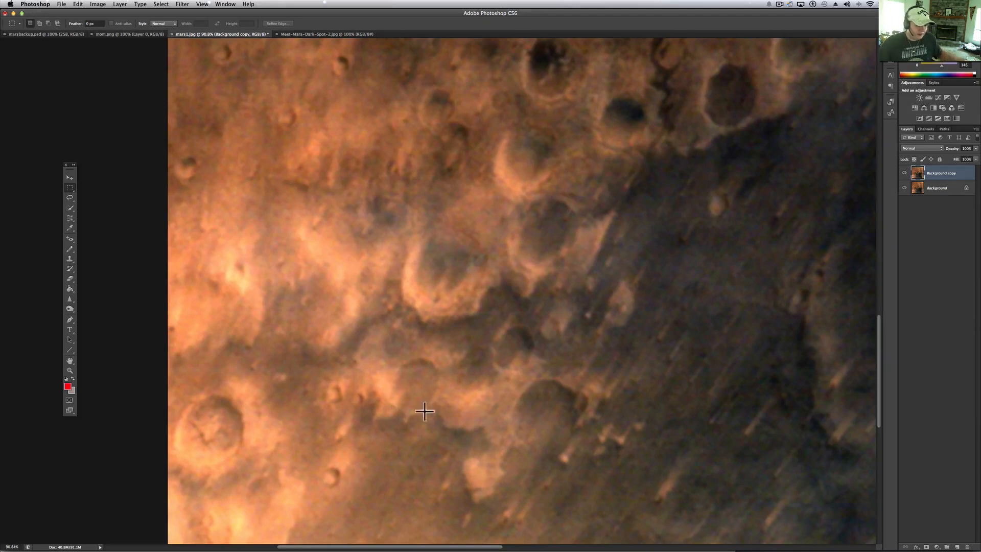
{"action": "mouse_move", "coordinate": [298, 156]}
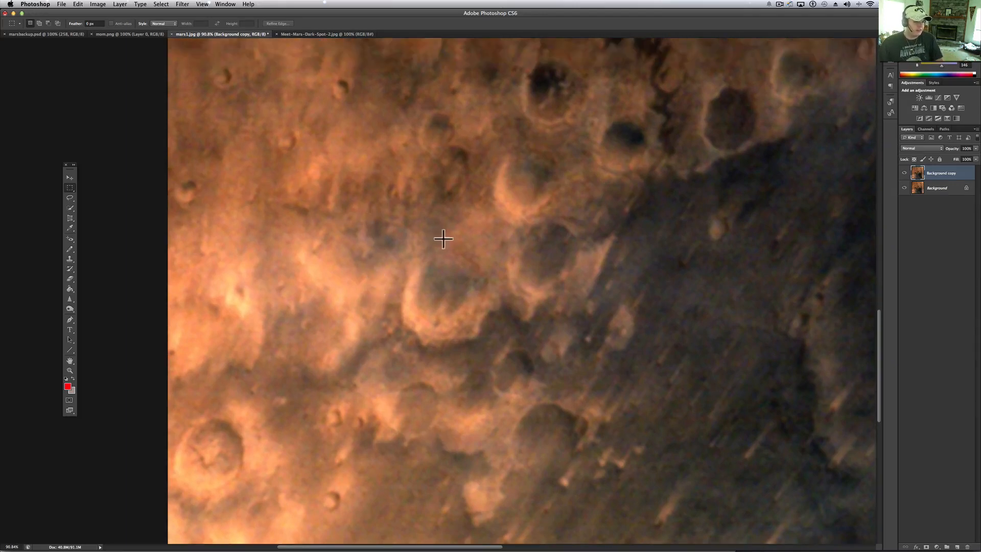
{"action": "mouse_move", "coordinate": [342, 153]}
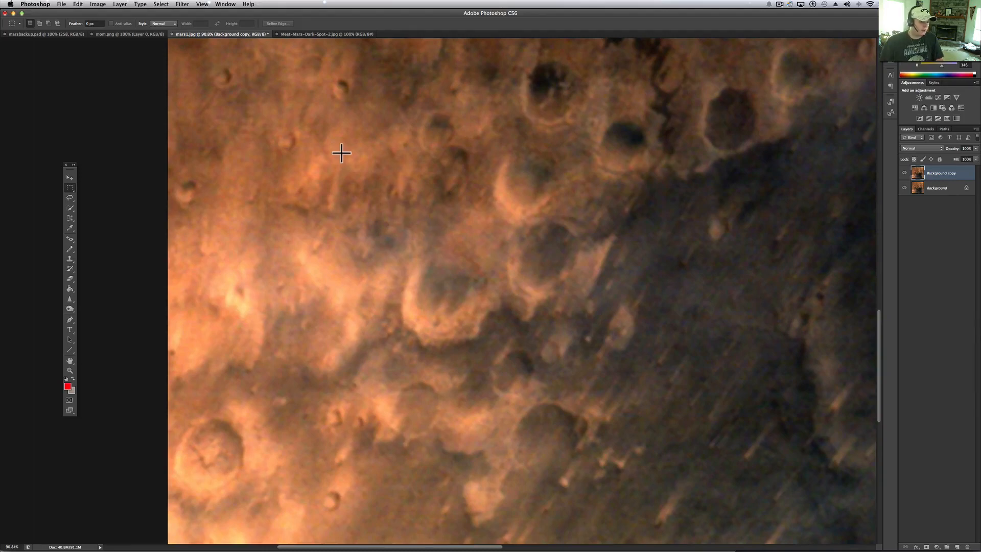
{"action": "scroll", "scroll_direction": "down", "scroll_amount": 3}
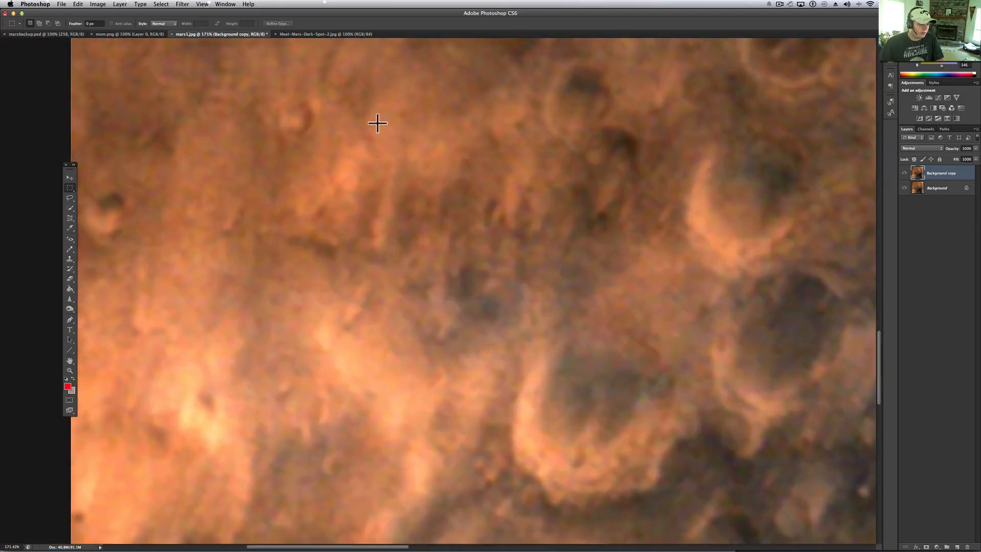
- Apply an Exposure adjustment of +0.65 with gamma correction 0.73
{"action": "left_click", "coordinate": [97, 4]}
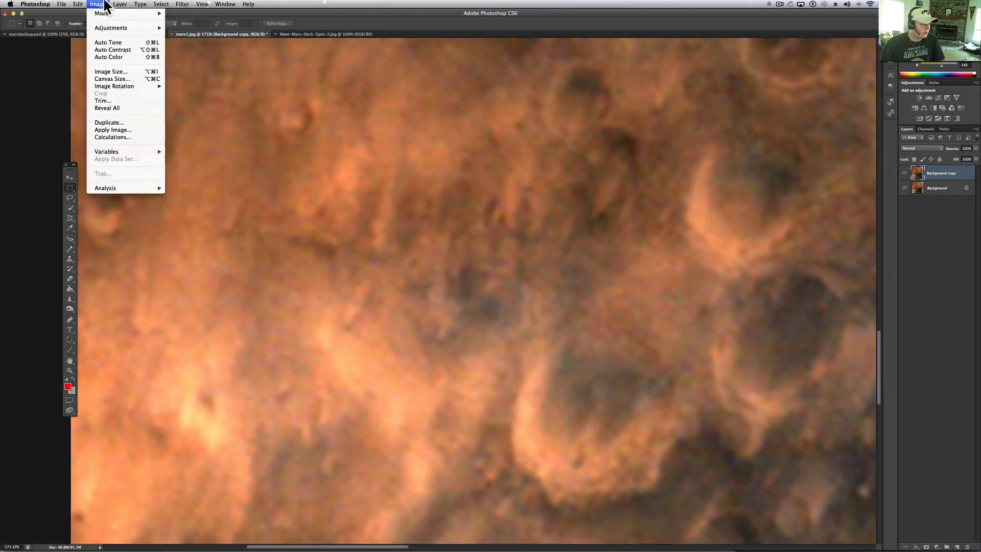
{"action": "mouse_move", "coordinate": [111, 28]}
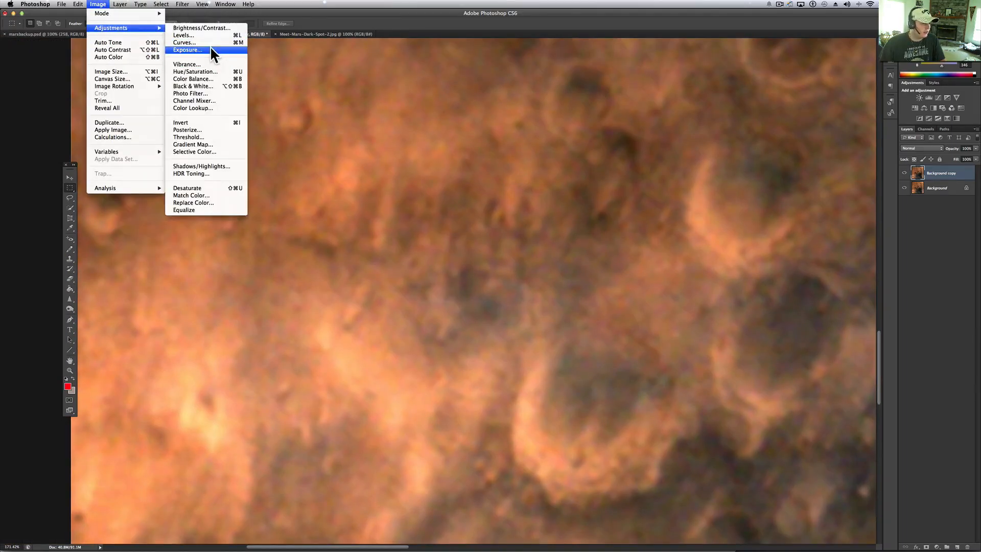
{"action": "left_click", "coordinate": [187, 50]}
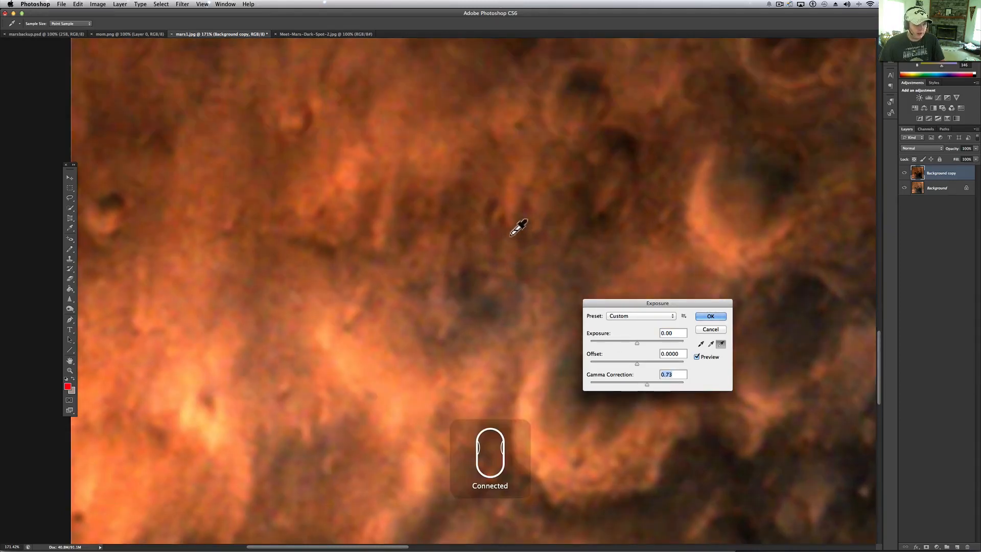
{"action": "mouse_move", "coordinate": [353, 226]}
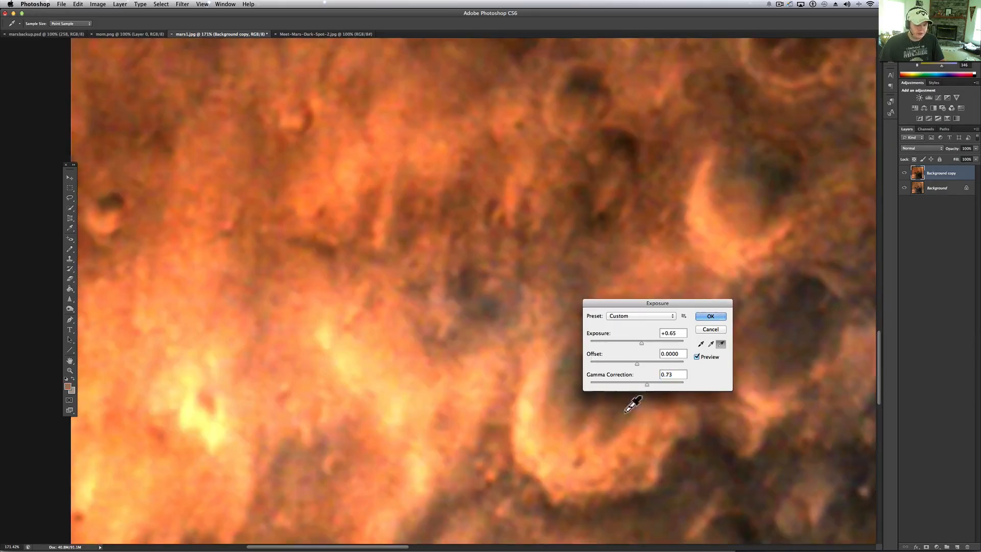
{"action": "left_click", "coordinate": [710, 315]}
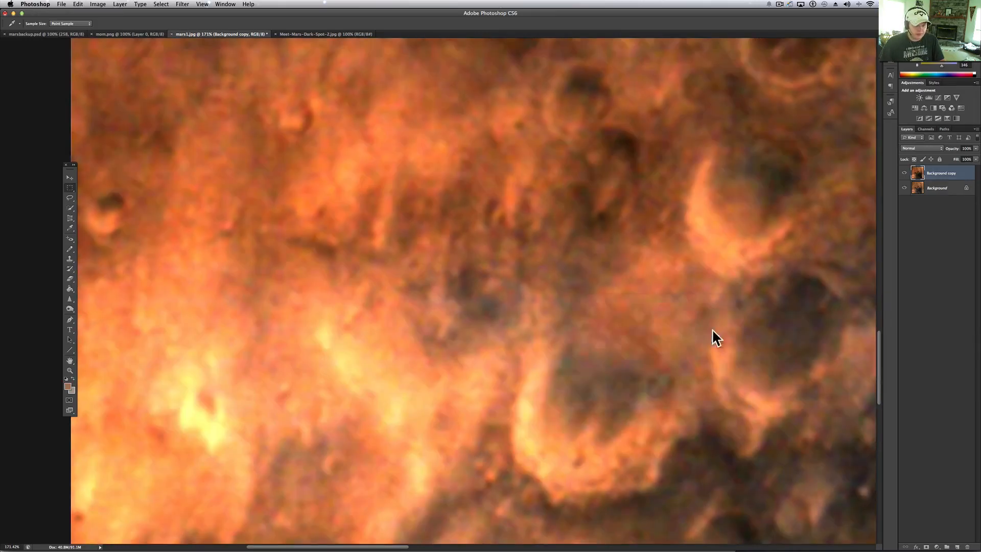
- Apply Exposure with gamma correction 0.68 and exposure -0.11 for darker craters
{"action": "left_click", "coordinate": [99, 4]}
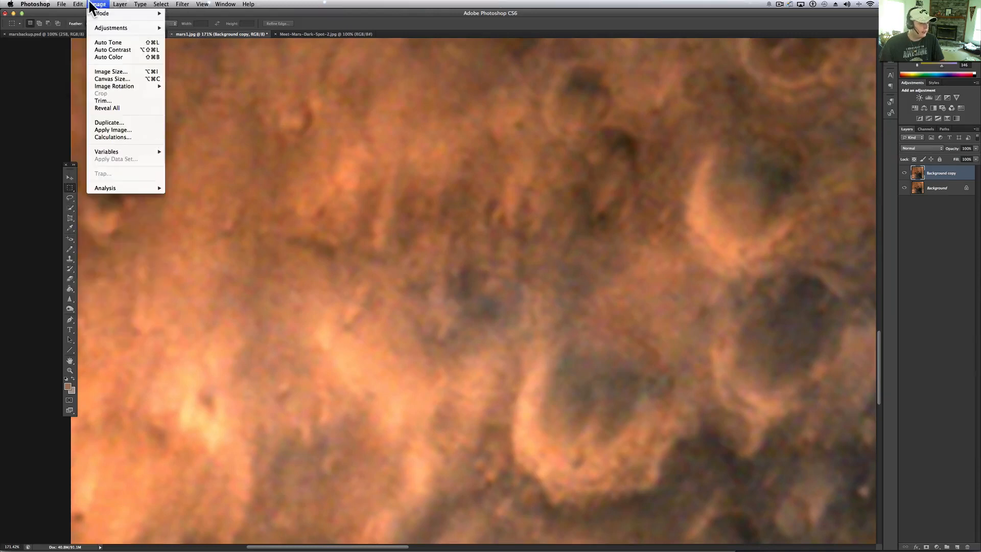
{"action": "mouse_move", "coordinate": [111, 28]}
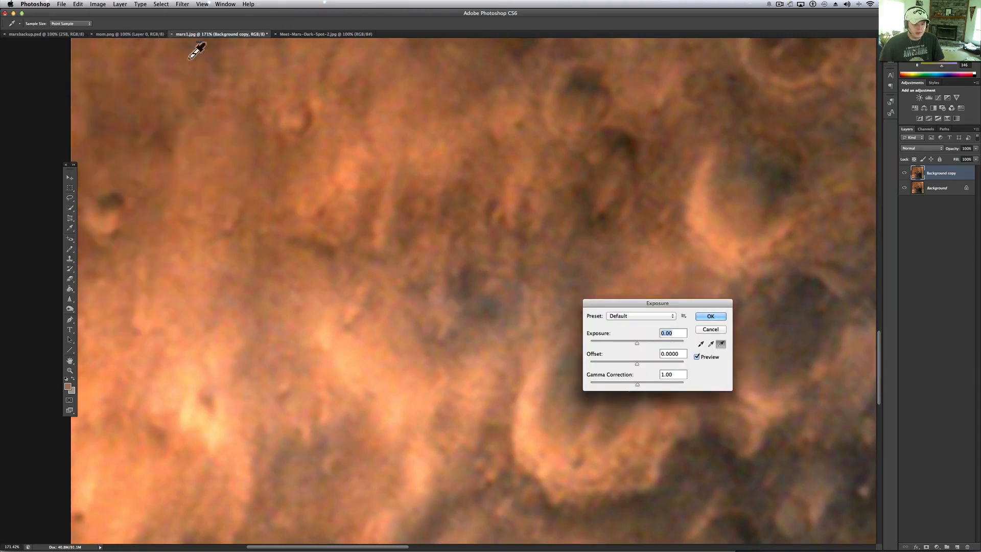
{"action": "left_click_drag", "start_coordinate": [650, 385], "coordinate": [637, 385]}
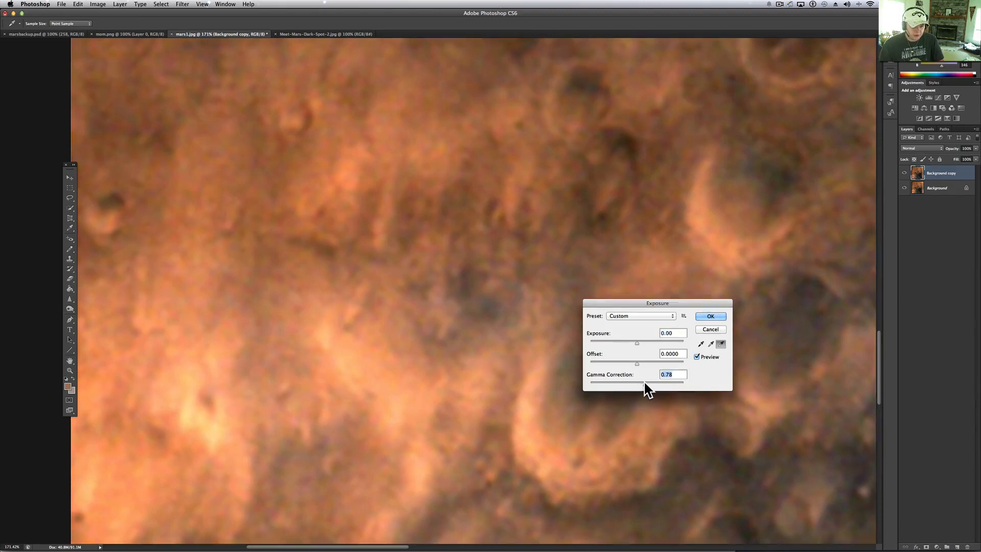
{"action": "left_click_drag", "start_coordinate": [647, 382], "coordinate": [641, 382]}
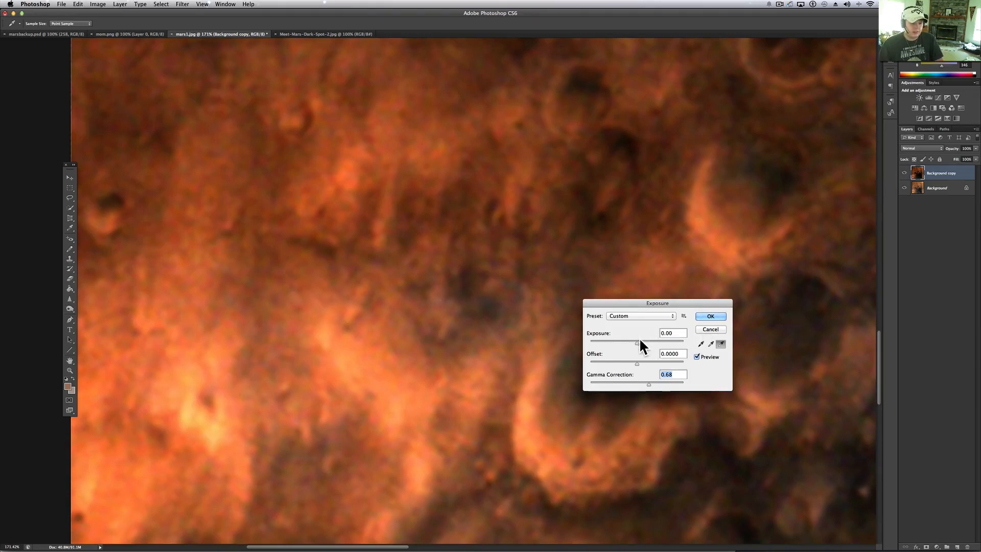
{"action": "left_click_drag", "start_coordinate": [637, 343], "coordinate": [639, 343]}
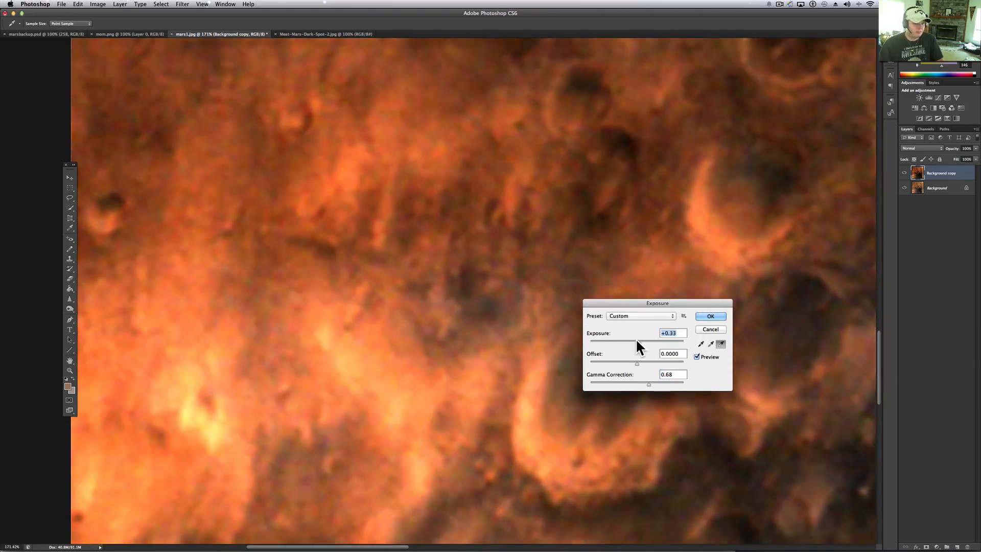
{"action": "left_click_drag", "start_coordinate": [638, 343], "coordinate": [616, 342]}
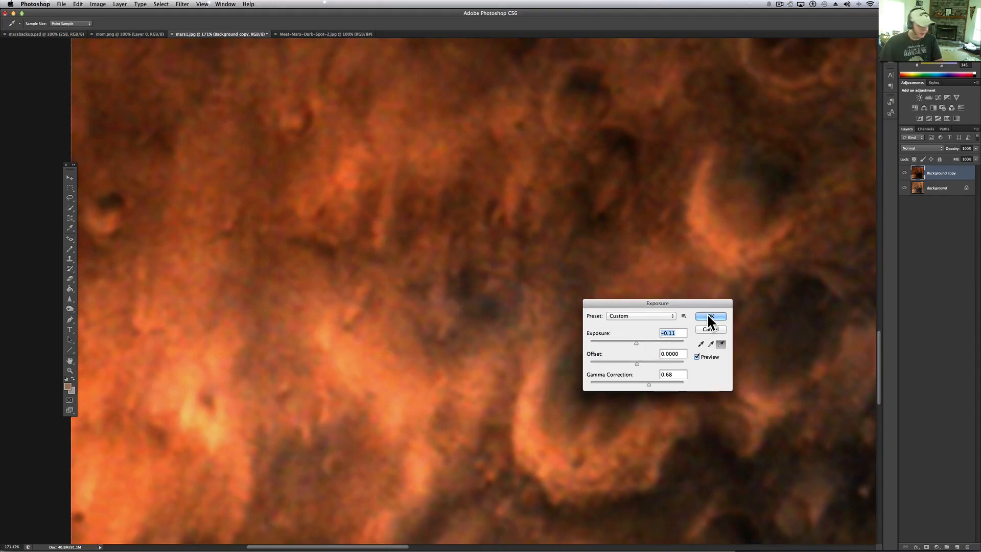
{"action": "left_click", "coordinate": [710, 316]}
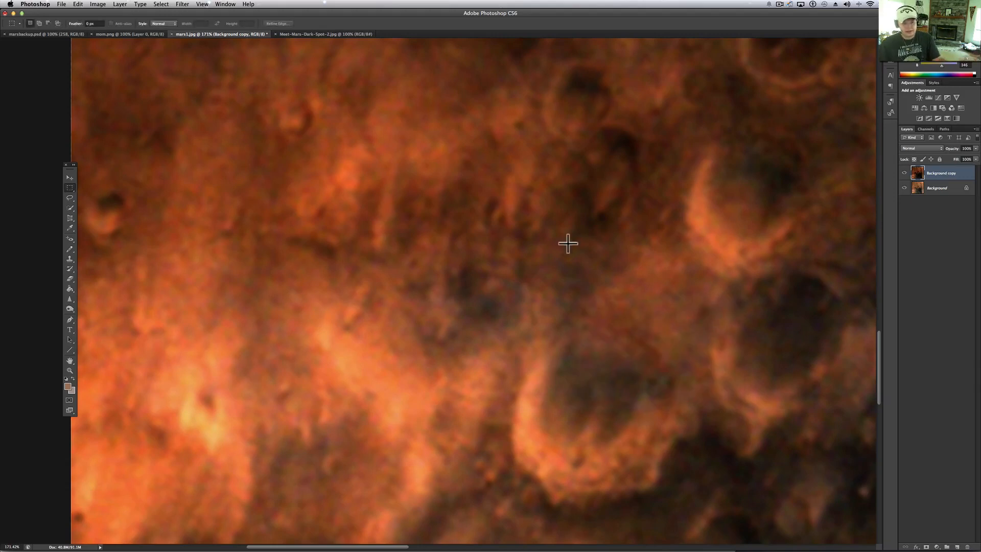
{"action": "mouse_move", "coordinate": [563, 242]}
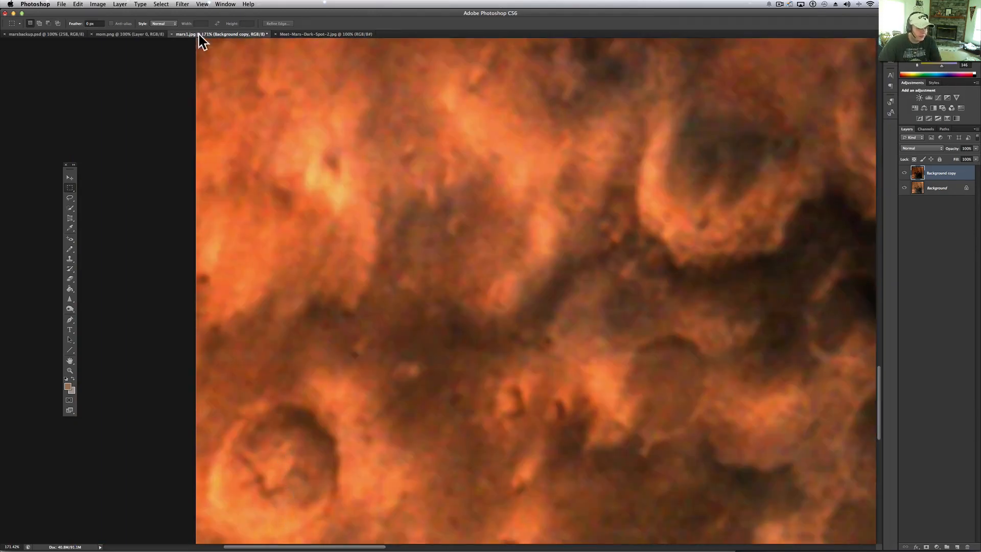
- Set Brightness/Contrast sliders to brightness 9 and contrast 39
{"action": "left_click", "coordinate": [97, 5]}
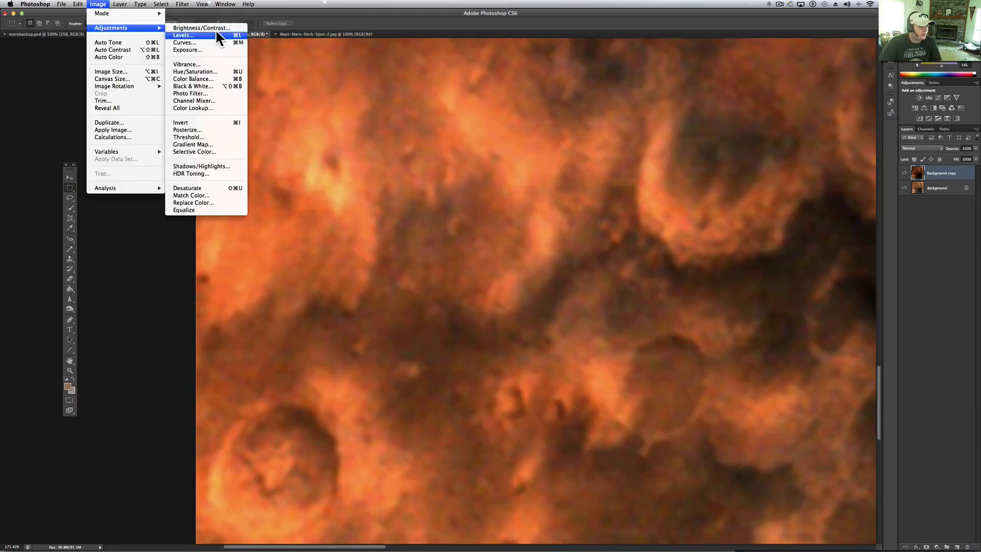
{"action": "left_click", "coordinate": [200, 27]}
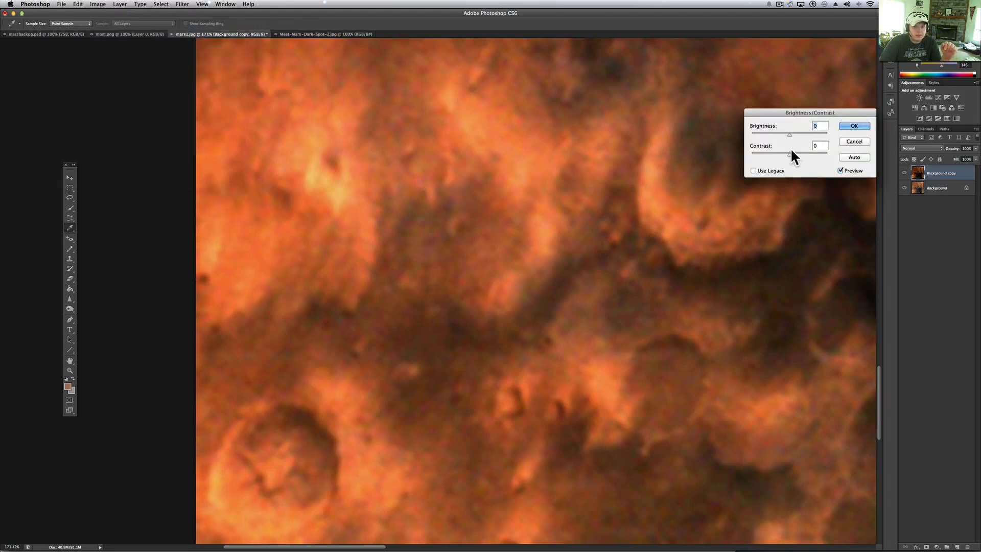
{"action": "left_click_drag", "start_coordinate": [789, 134], "coordinate": [797, 135]}
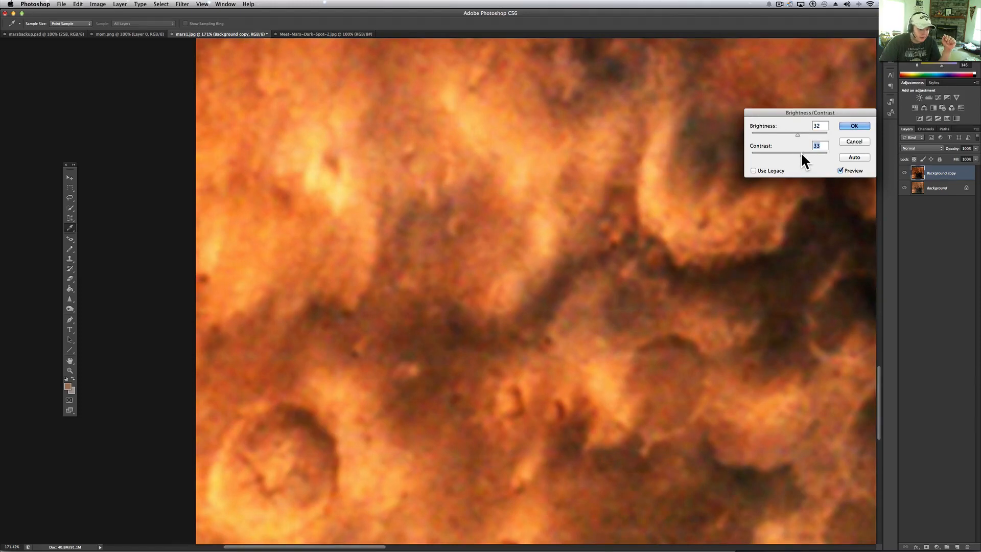
{"action": "left_click_drag", "start_coordinate": [797, 152], "coordinate": [813, 151]}
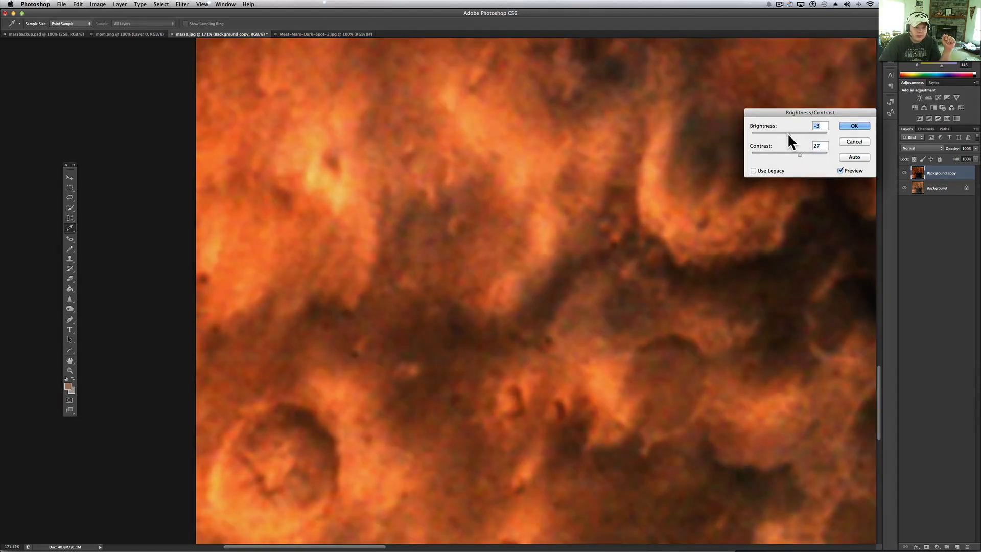
{"action": "left_click_drag", "start_coordinate": [800, 134], "coordinate": [791, 133]}
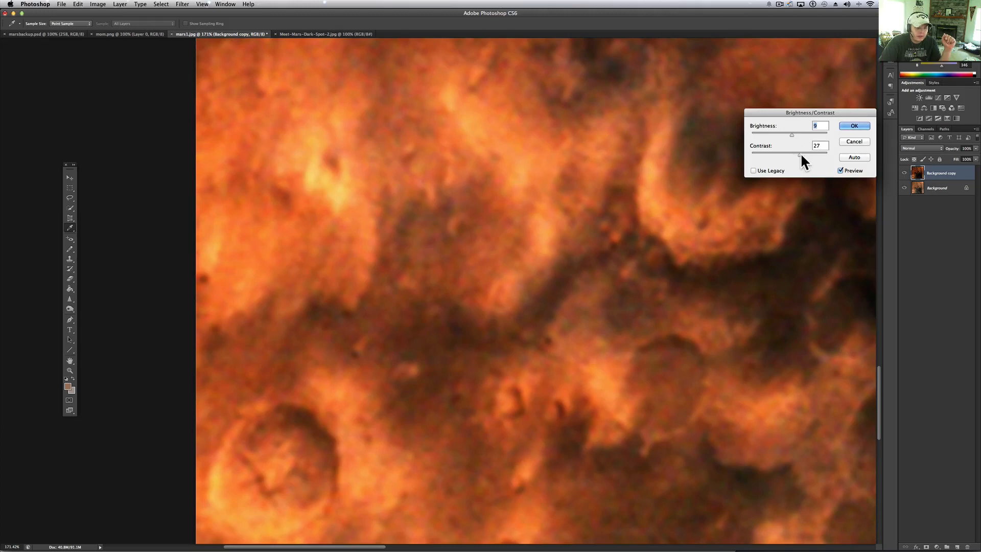
{"action": "left_click_drag", "start_coordinate": [791, 154], "coordinate": [805, 154]}
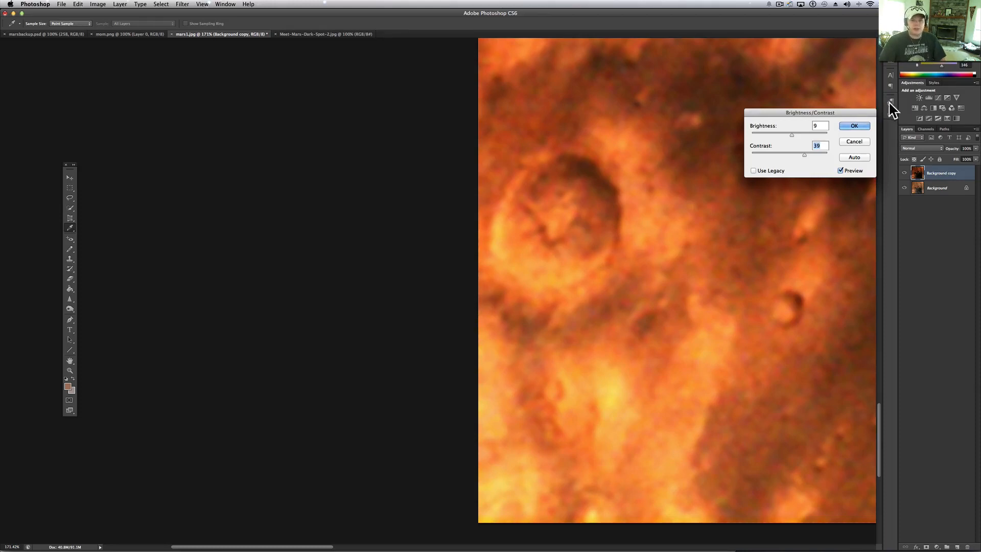
- Apply the Brightness/Contrast change and pan to the dark cratered region
{"action": "left_click", "coordinate": [853, 125]}
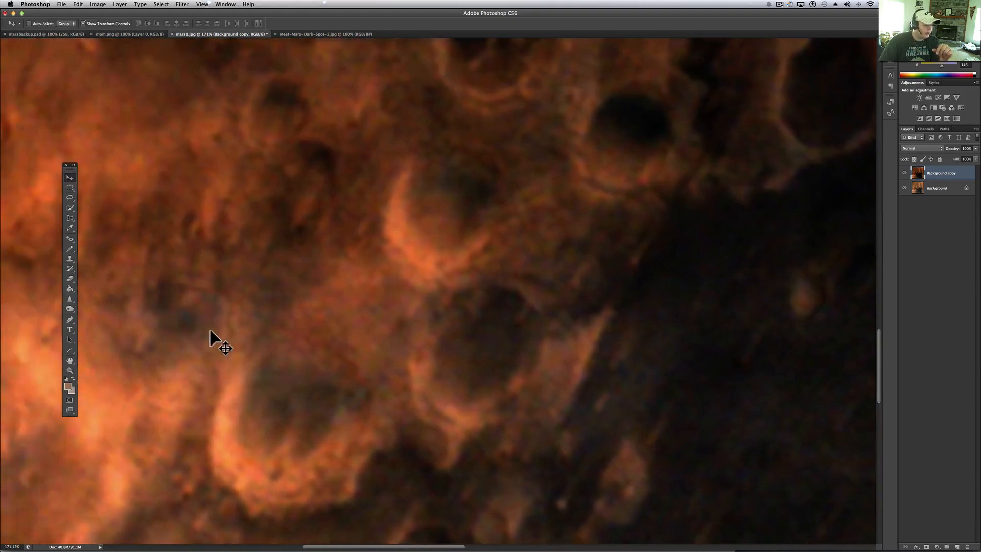
{"action": "left_click_drag", "start_coordinate": [215, 343], "coordinate": [278, 376]}
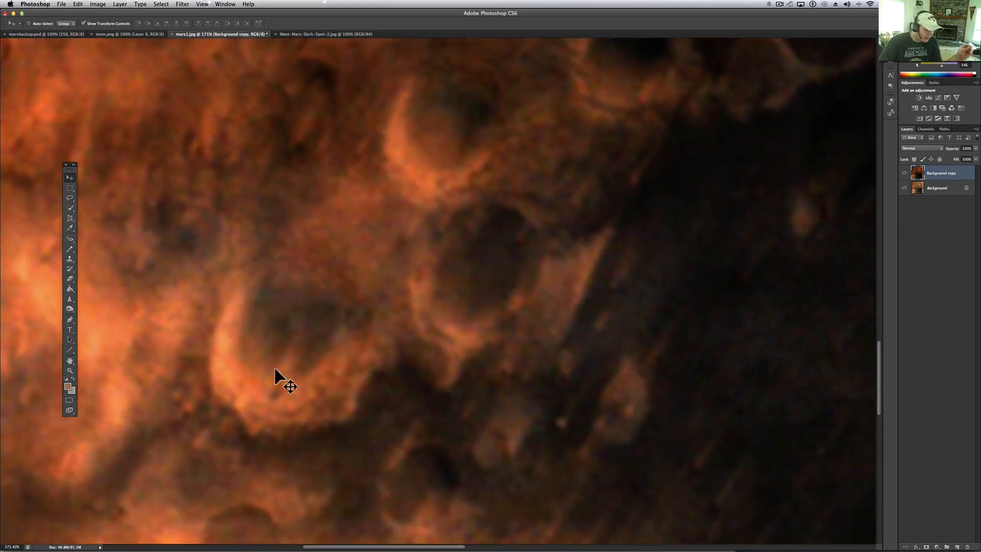
{"action": "mouse_move", "coordinate": [319, 454]}
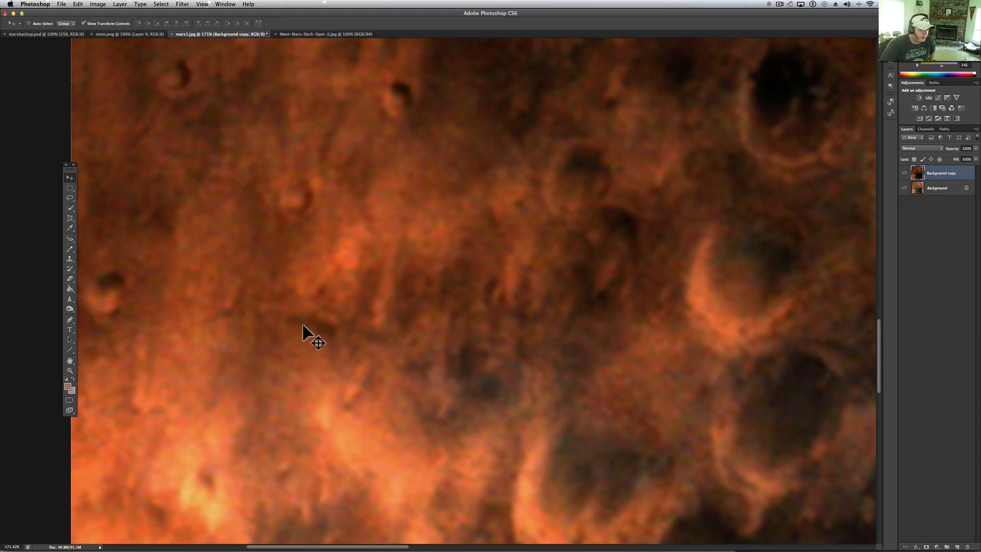
{"action": "mouse_move", "coordinate": [312, 337]}
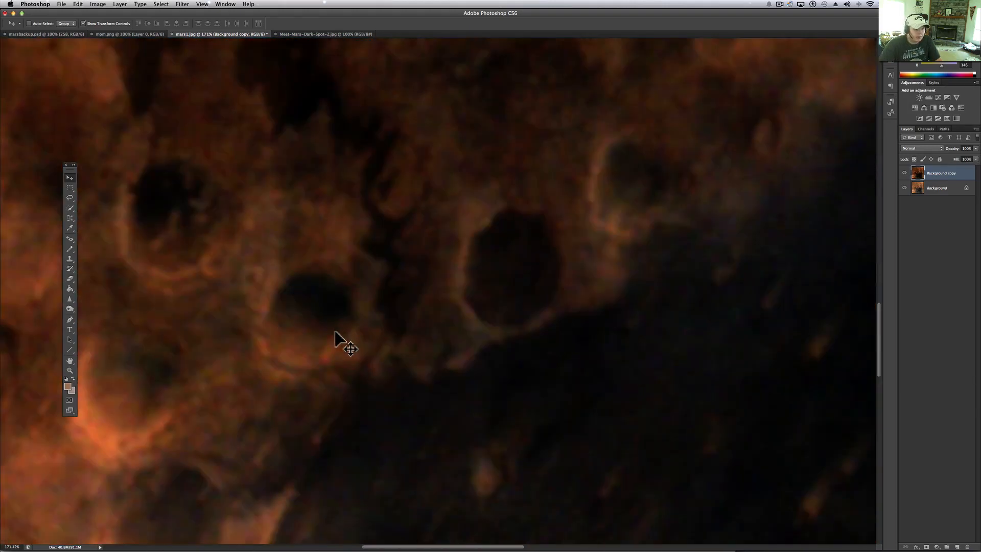
- Apply an Exposure adjustment of +1.64 with gamma correction 0.94
{"action": "left_click", "coordinate": [98, 4]}
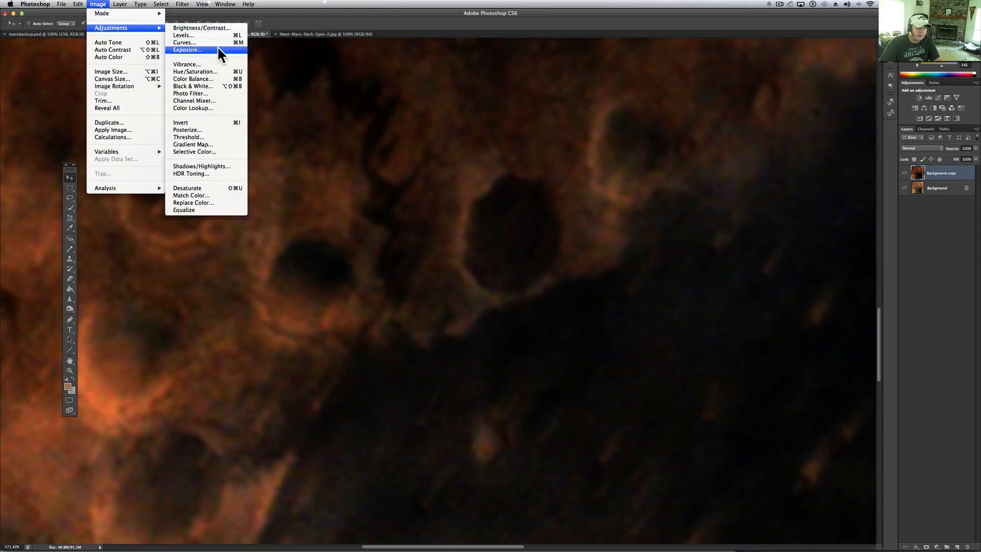
{"action": "left_click", "coordinate": [186, 50]}
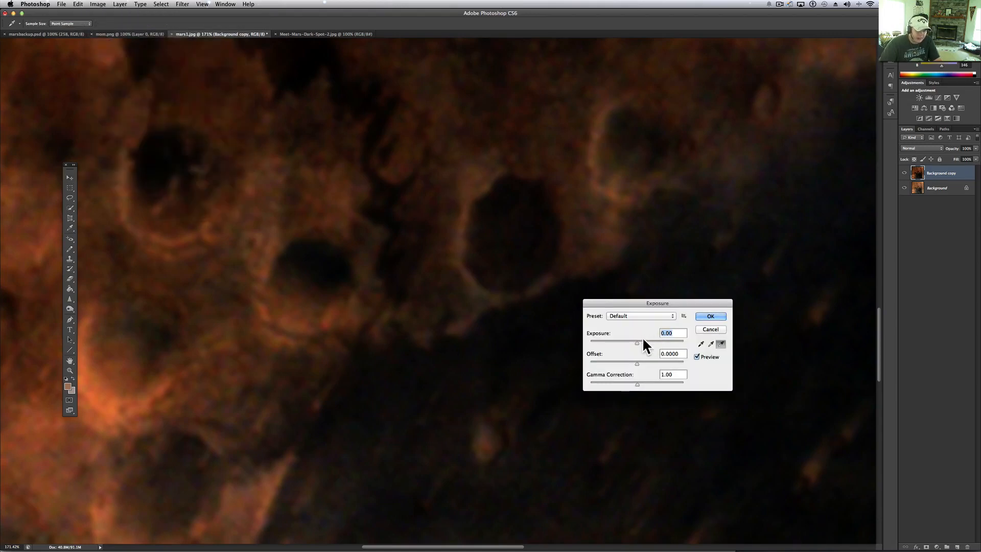
{"action": "left_click_drag", "start_coordinate": [635, 341], "coordinate": [647, 341]}
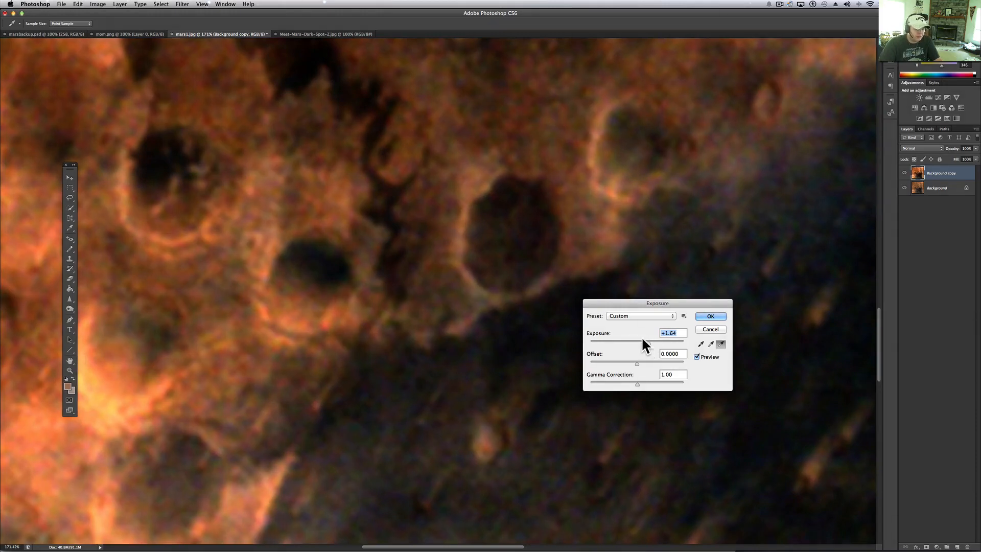
{"action": "left_click", "coordinate": [671, 374]}
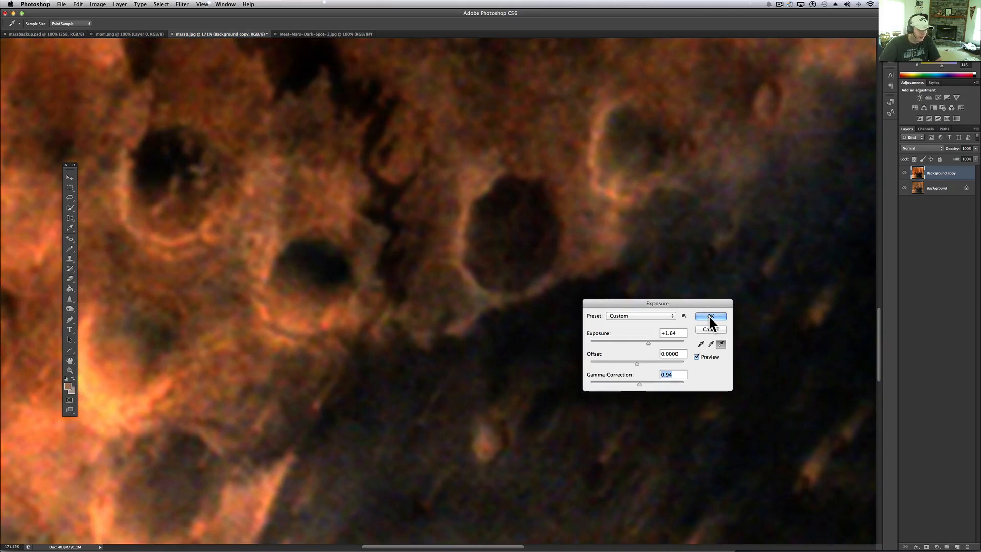
{"action": "left_click", "coordinate": [710, 316]}
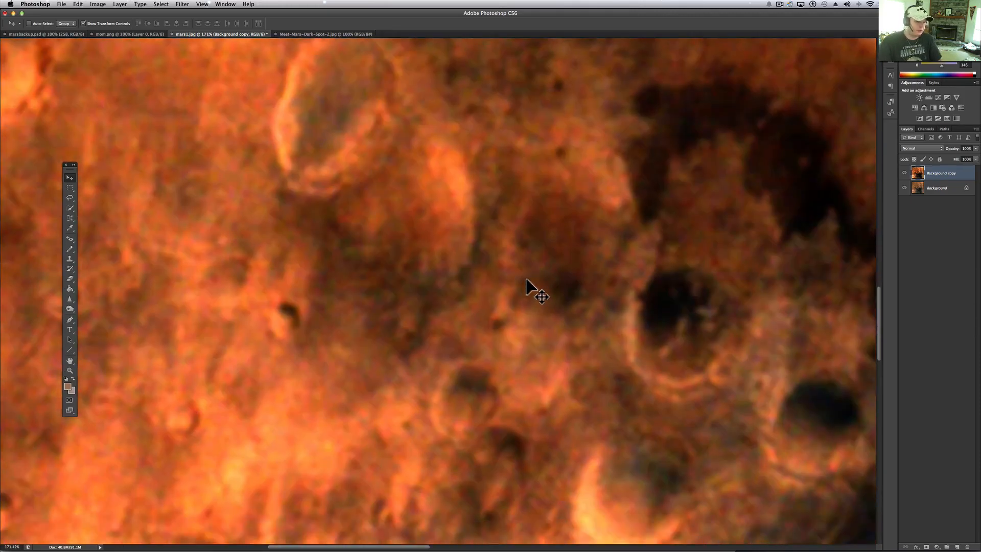
{"action": "mouse_move", "coordinate": [540, 289]}
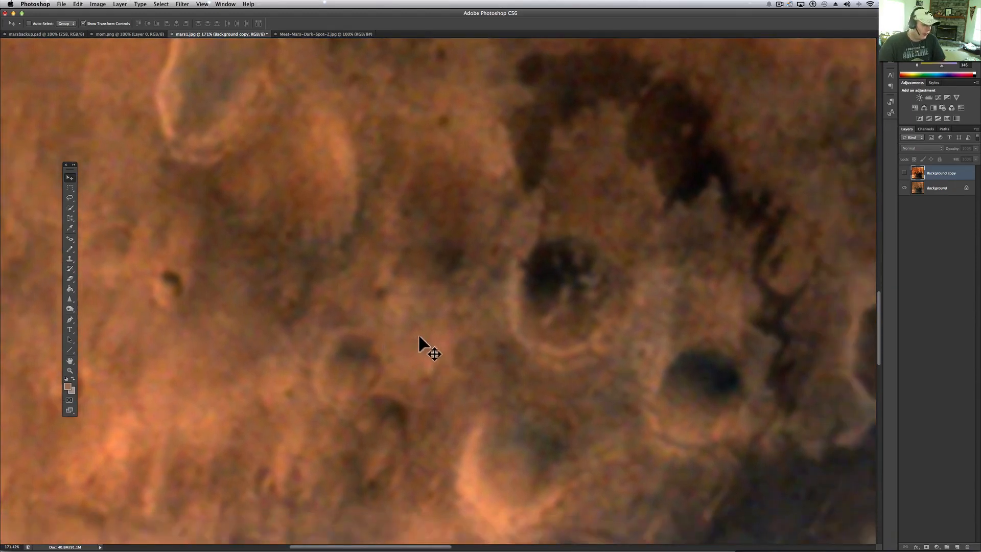
{"action": "mouse_move", "coordinate": [430, 348]}
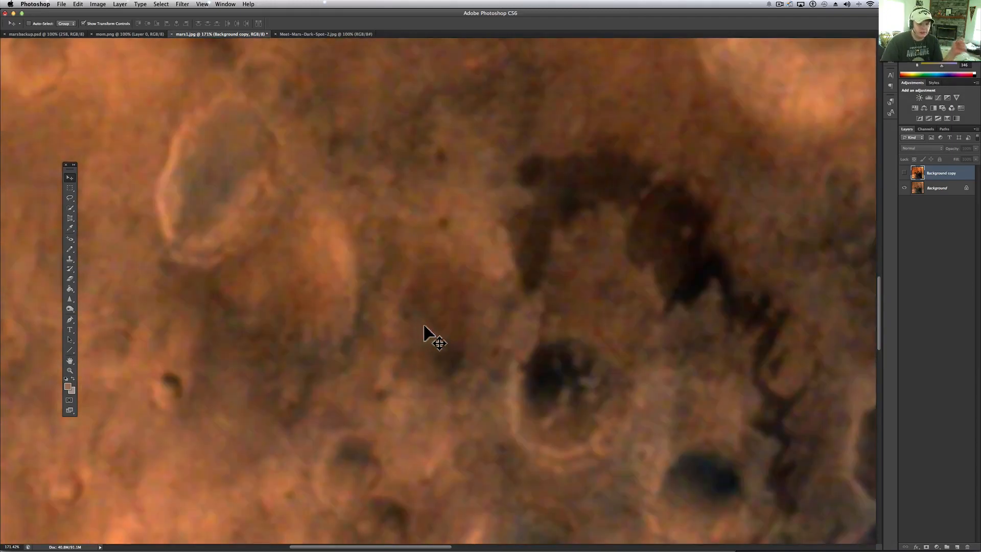
{"action": "mouse_move", "coordinate": [665, 280]}
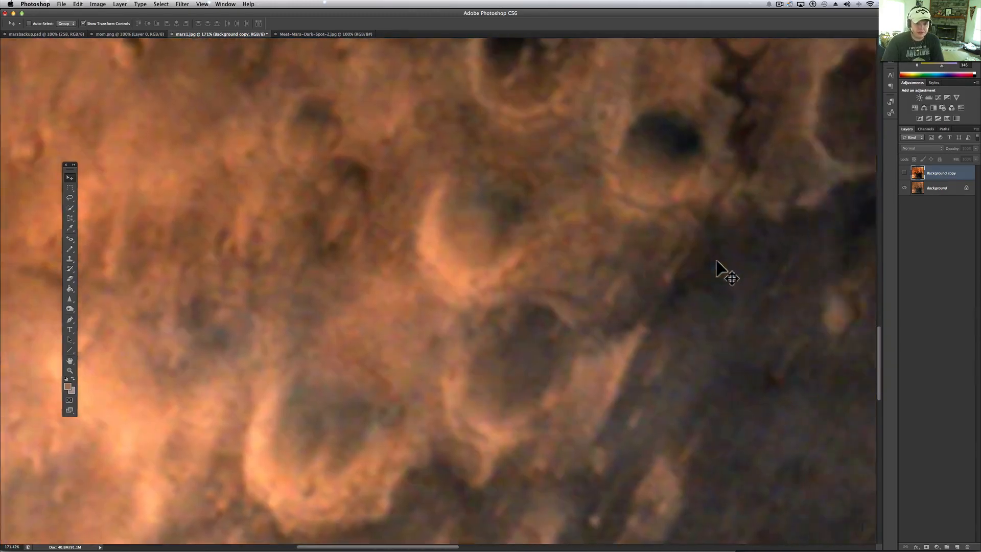
{"action": "left_click_drag", "start_coordinate": [726, 278], "coordinate": [616, 185]}
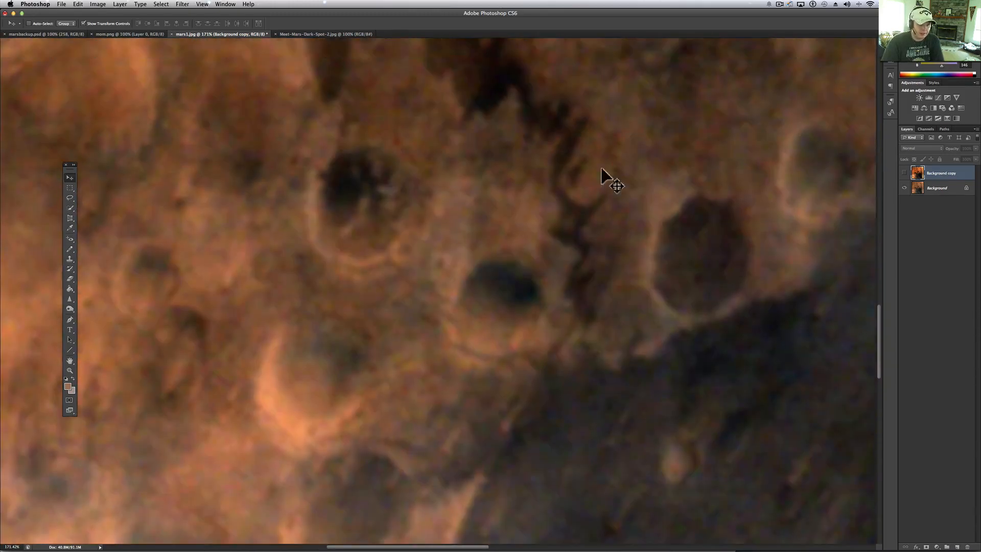
{"action": "mouse_move", "coordinate": [529, 109]}
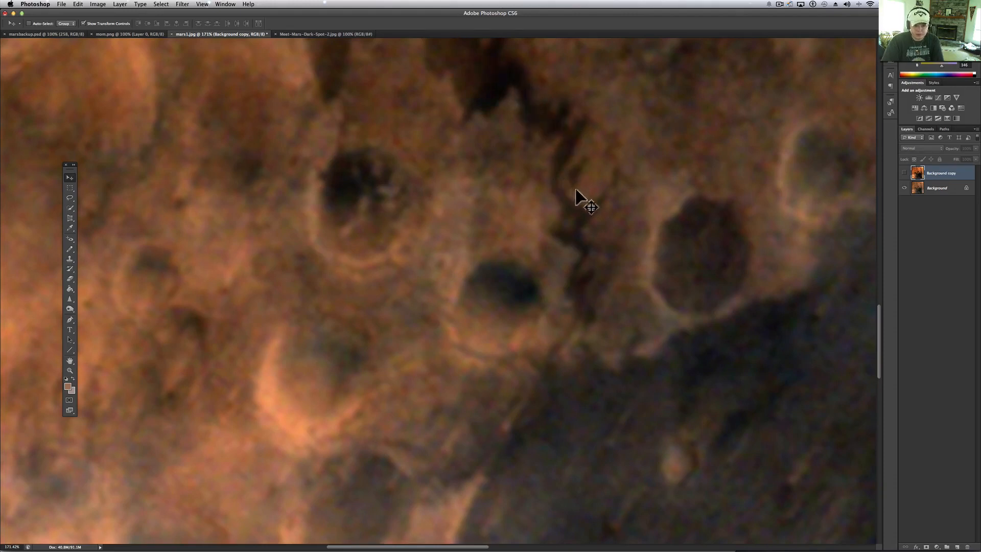
{"action": "mouse_move", "coordinate": [590, 225]}
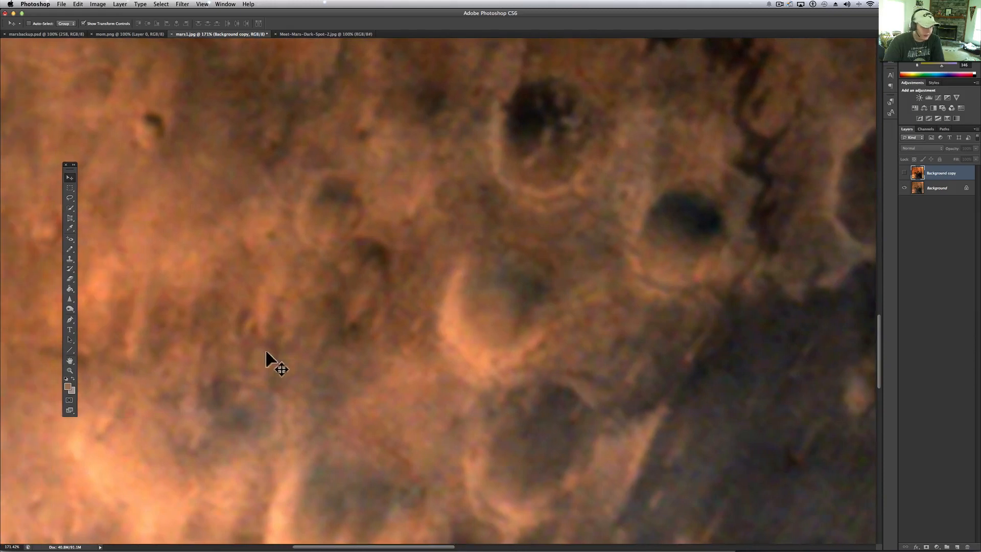
{"action": "mouse_move", "coordinate": [276, 391]}
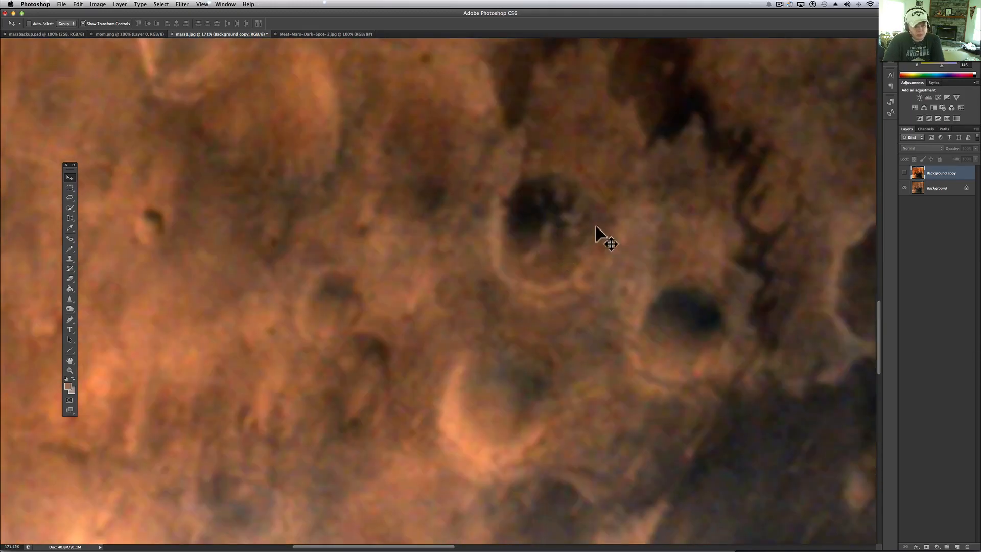
{"action": "mouse_move", "coordinate": [516, 197]}
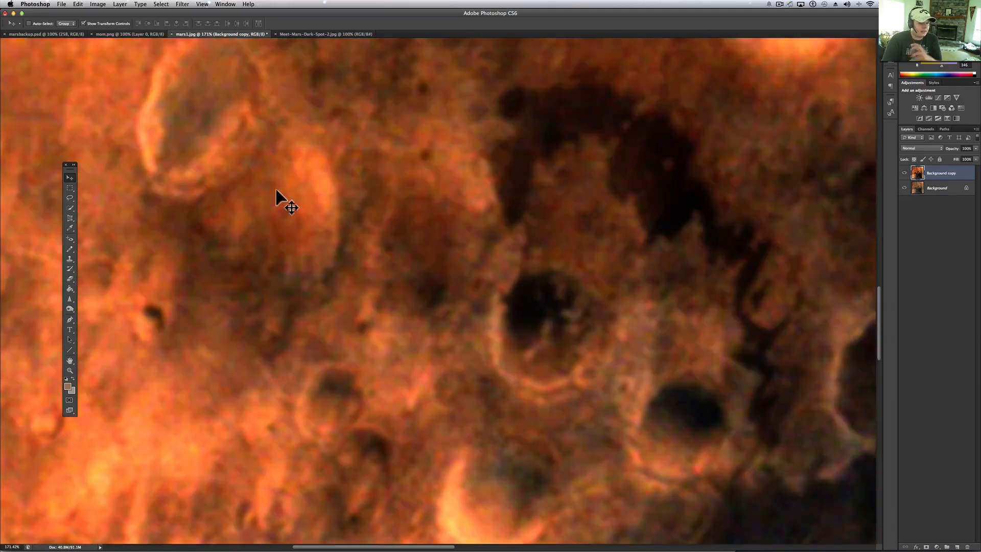
{"action": "mouse_move", "coordinate": [306, 257]}
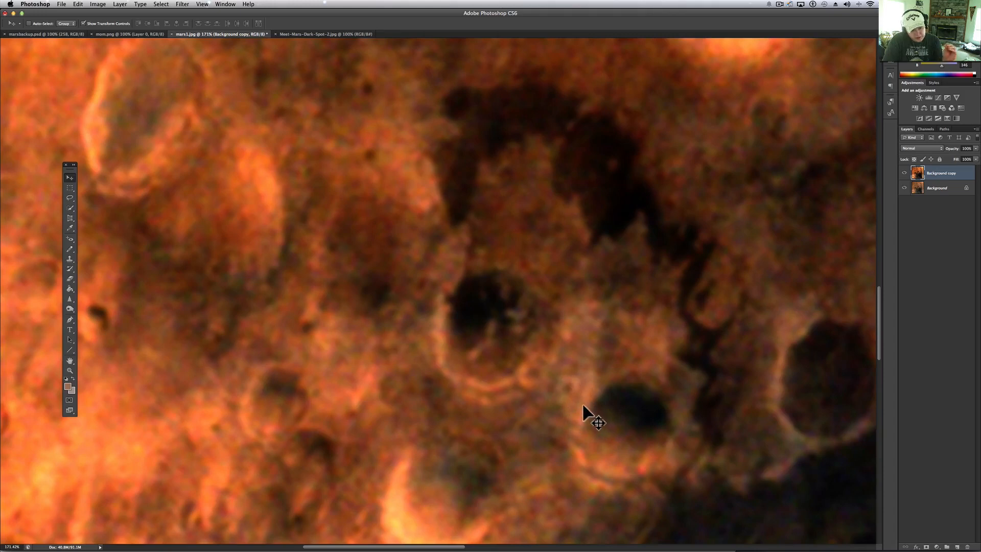
{"action": "mouse_move", "coordinate": [596, 401]}
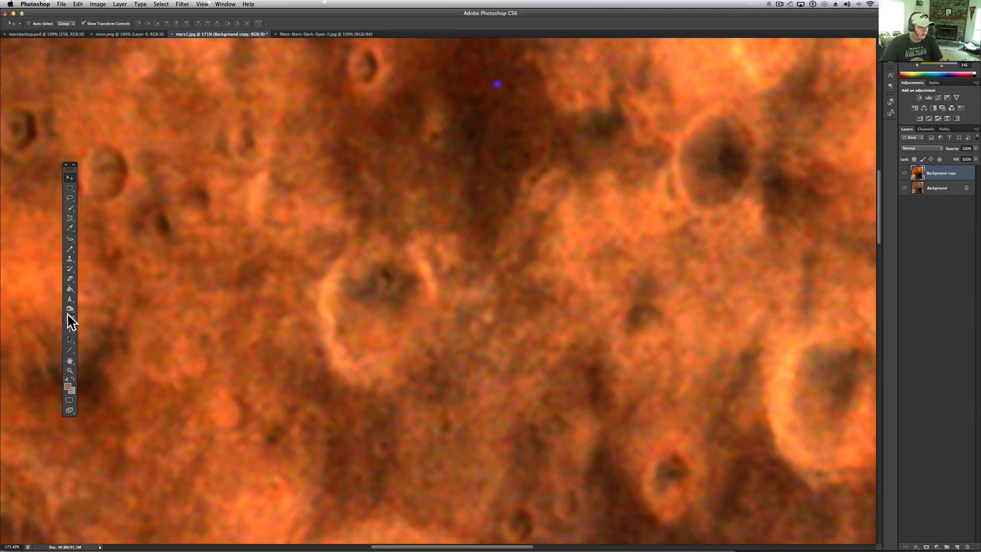
{"action": "mouse_move", "coordinate": [75, 276]}
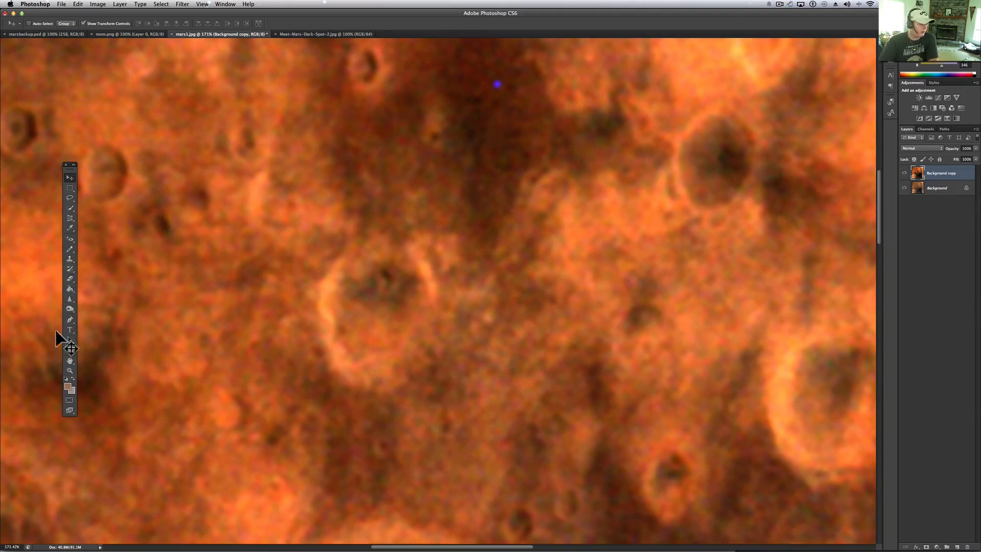
- Fit the whole image on screen, then zoom twice into the craters to 100%
{"action": "left_click", "coordinate": [70, 369]}
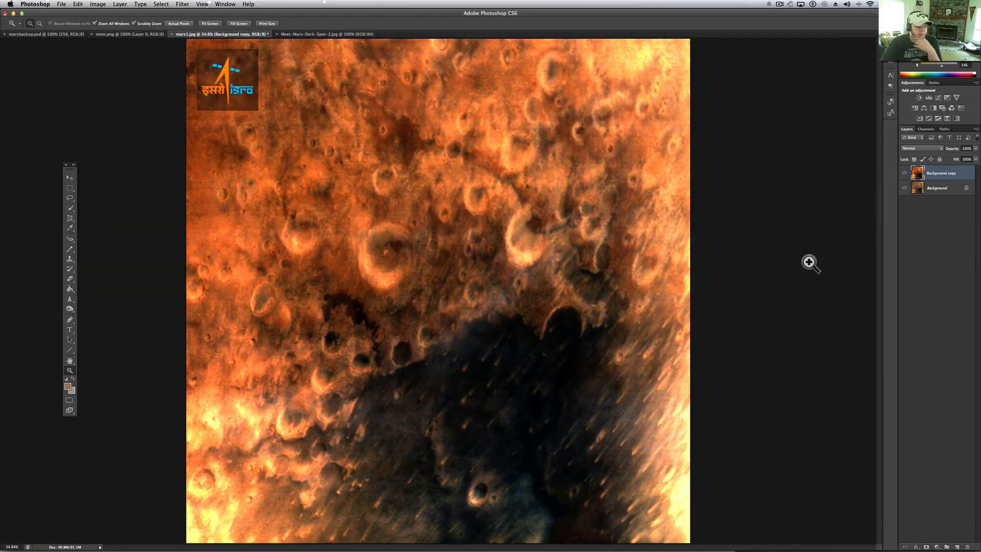
{"action": "left_click", "coordinate": [903, 173]}
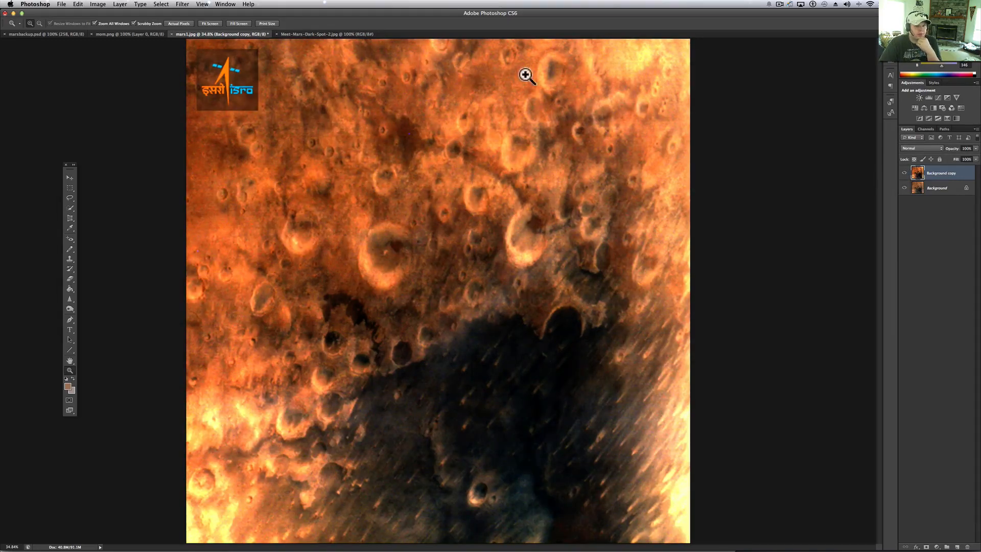
{"action": "mouse_move", "coordinate": [280, 243]}
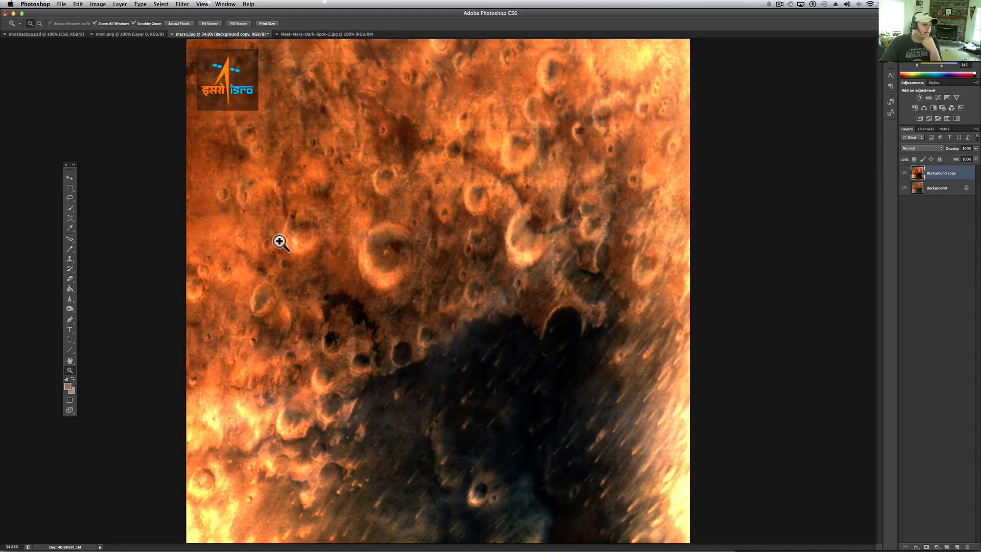
{"action": "left_click", "coordinate": [279, 242]}
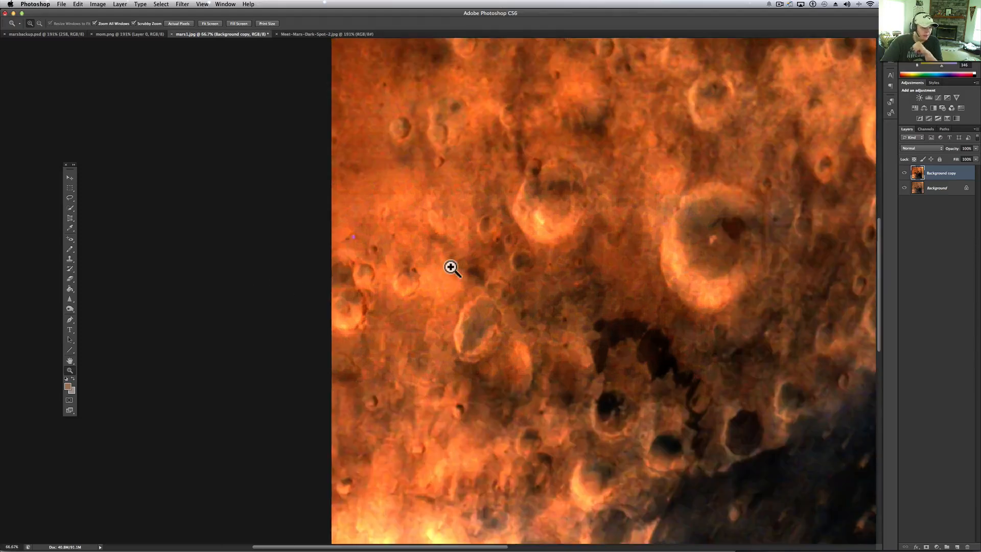
{"action": "left_click", "coordinate": [451, 268]}
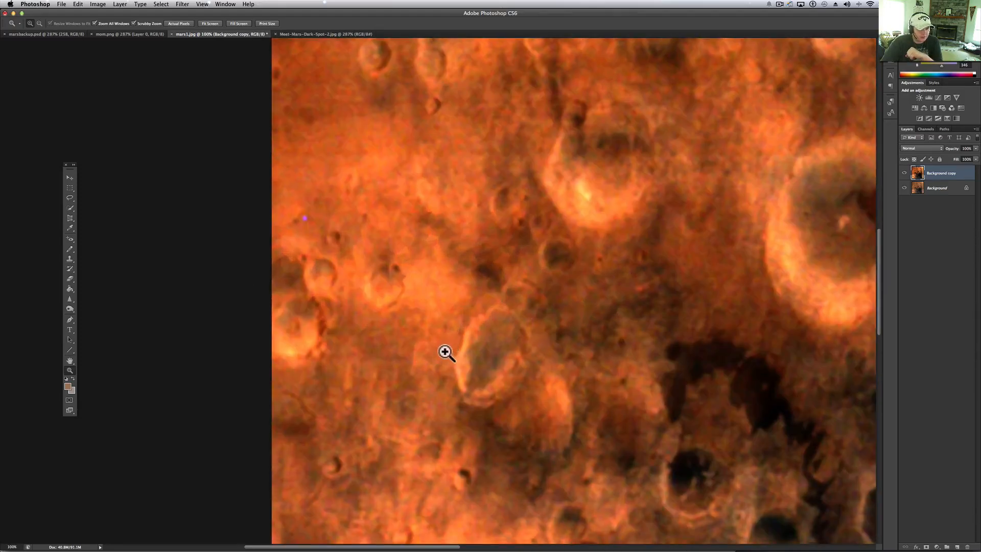
{"action": "mouse_move", "coordinate": [540, 261]}
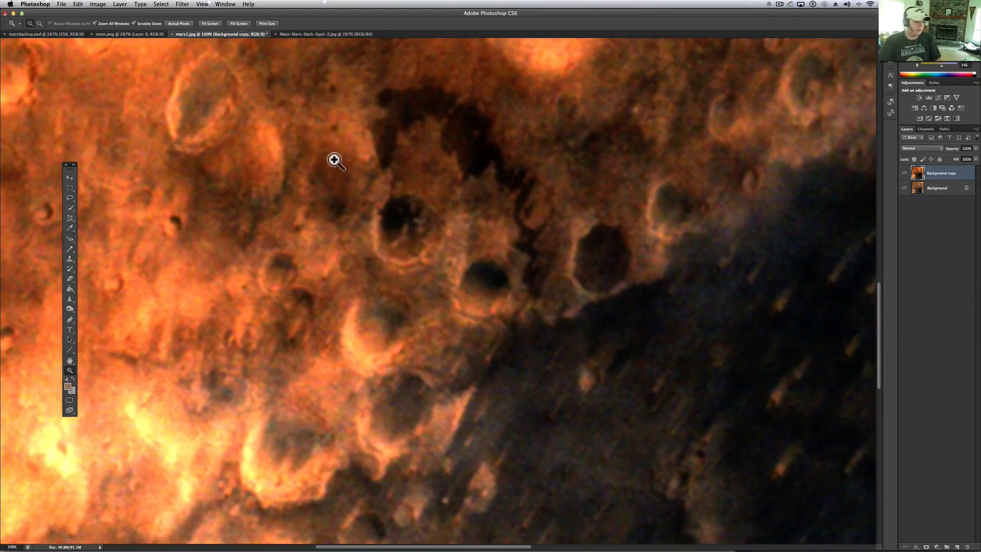
- Browse the ISRO gallery in Firefox, then return to the first 7300 km Mars crater image
{"action": "key", "text": "cmd+tab"}
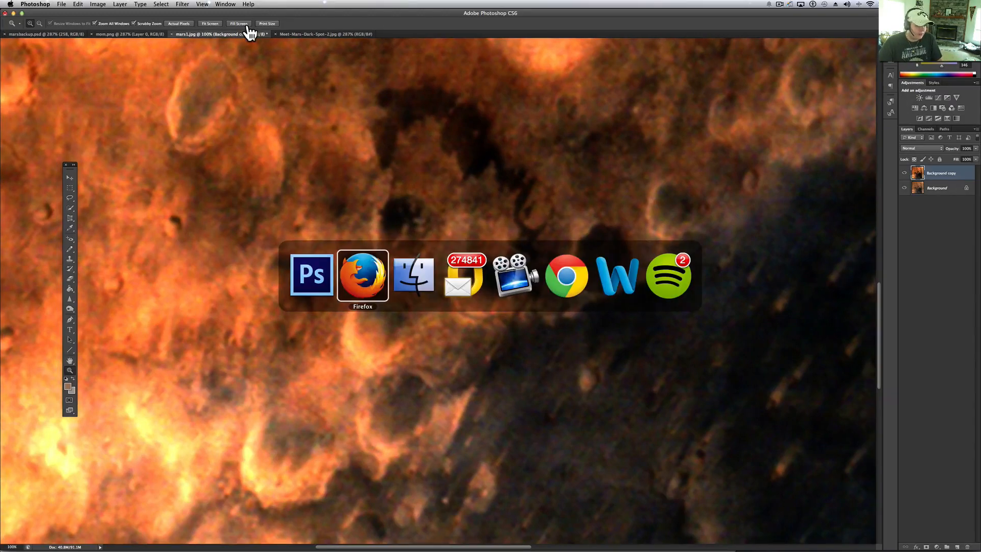
{"action": "left_click", "coordinate": [361, 273]}
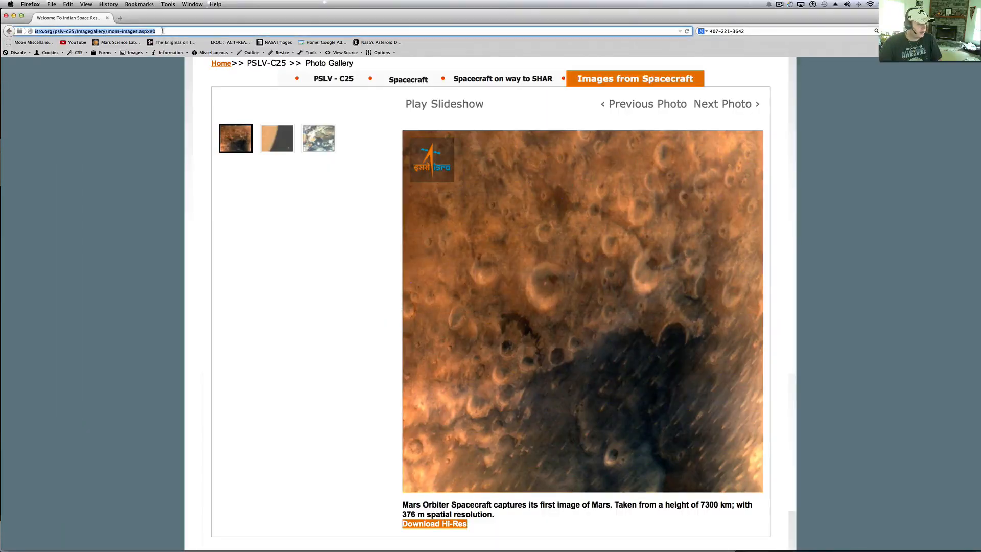
{"action": "mouse_move", "coordinate": [235, 139]}
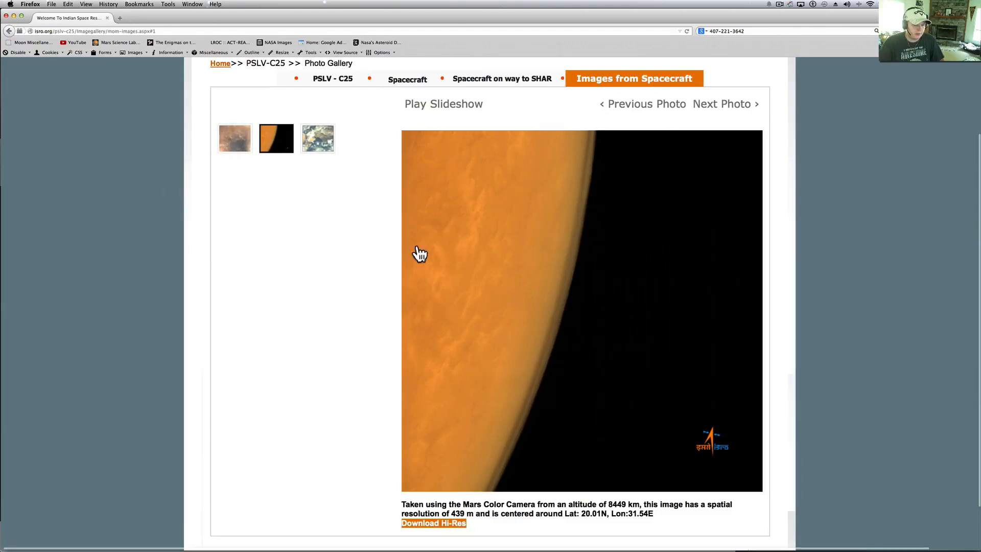
{"action": "left_click", "coordinate": [317, 138]}
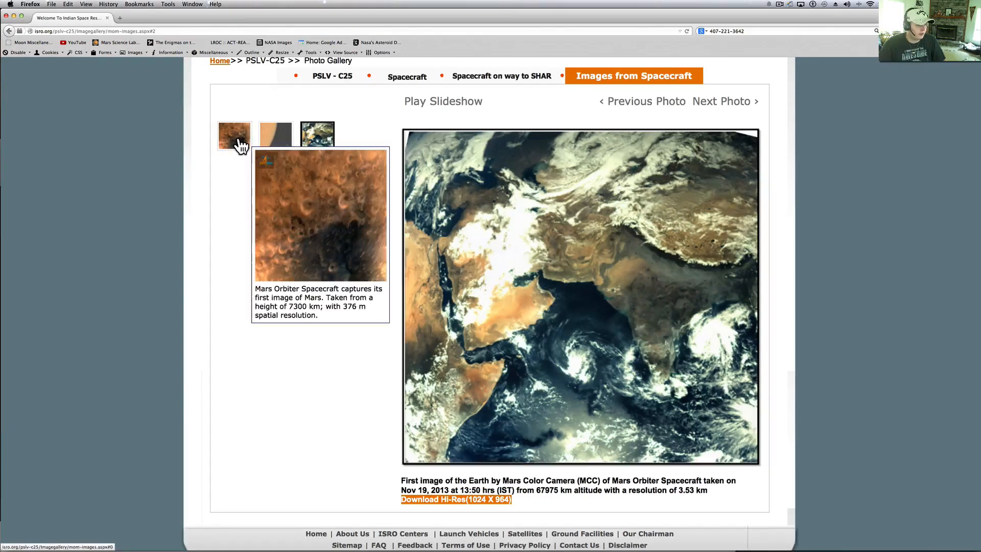
{"action": "left_click", "coordinate": [234, 135]}
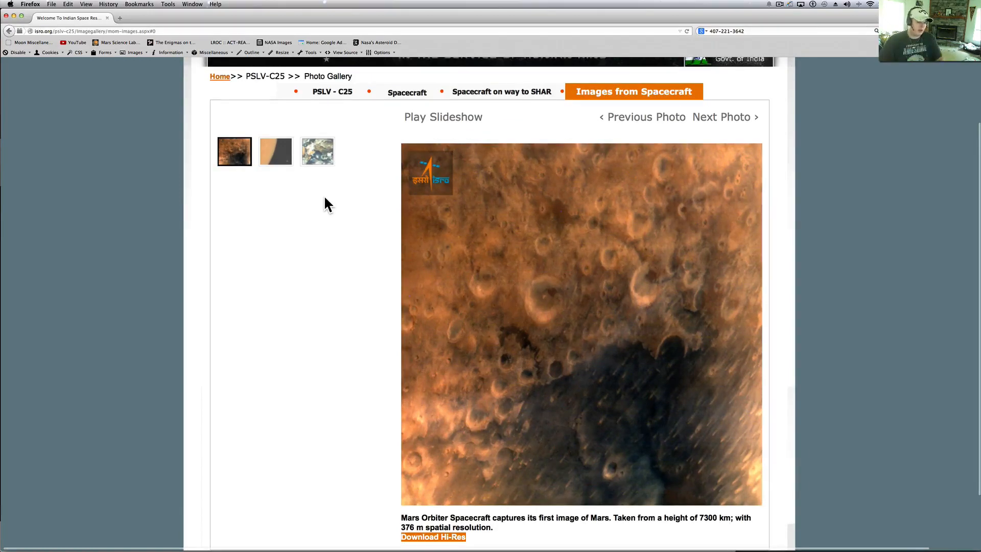
{"action": "mouse_move", "coordinate": [790, 6]}
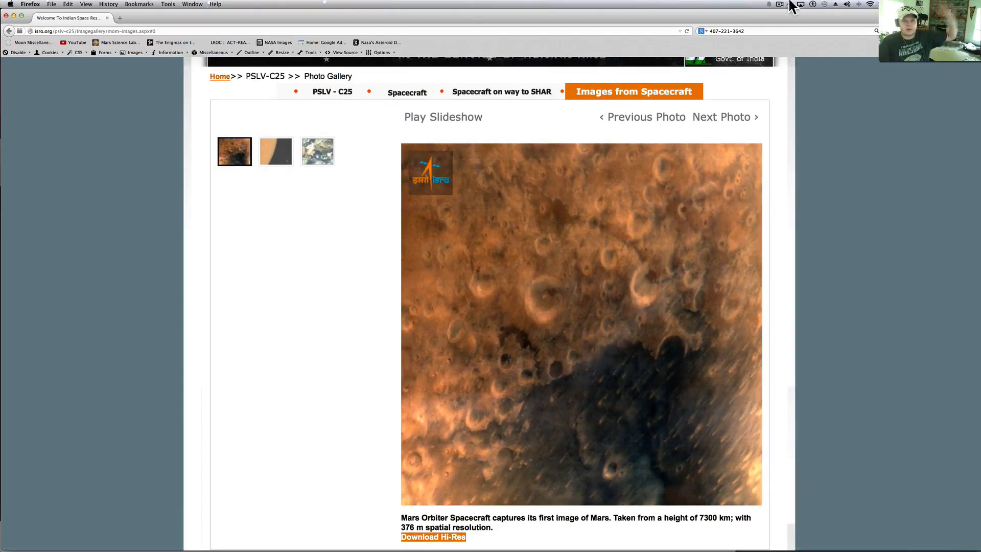
{"action": "left_click", "coordinate": [790, 5]}
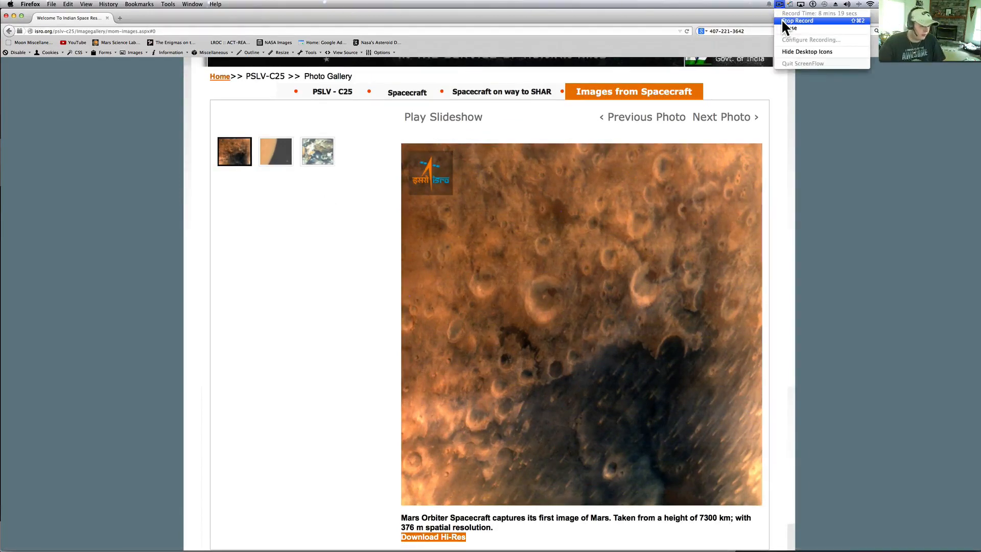